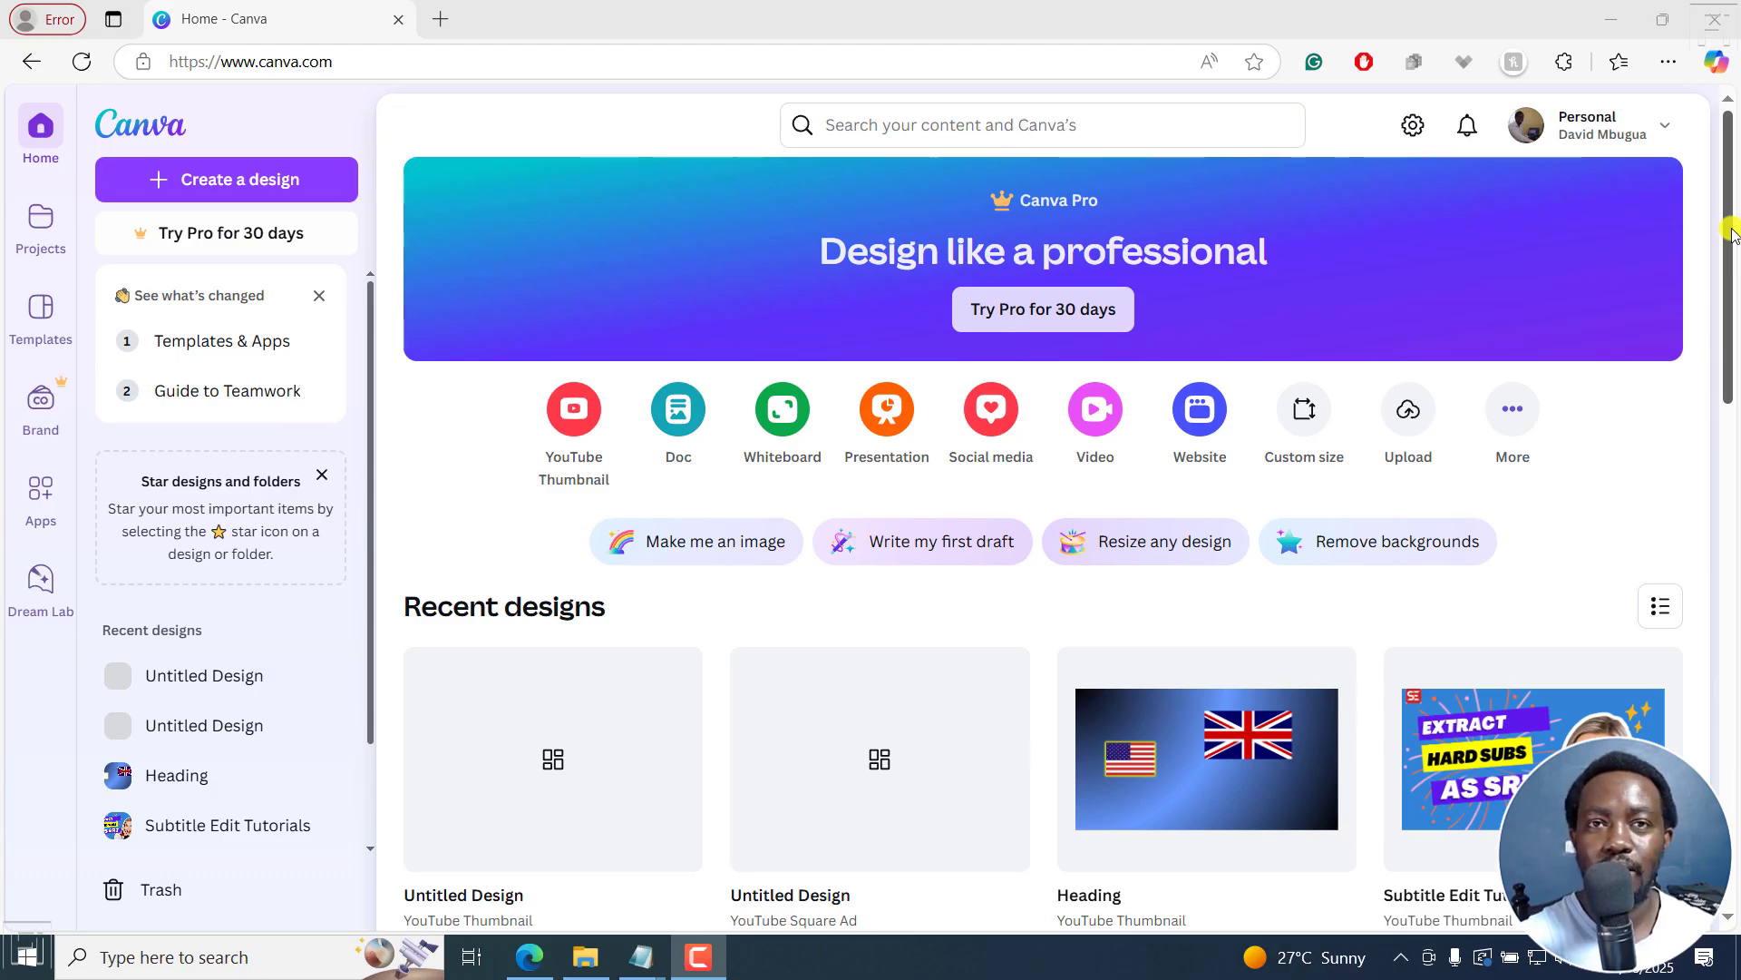
mouse_move(636, 375)
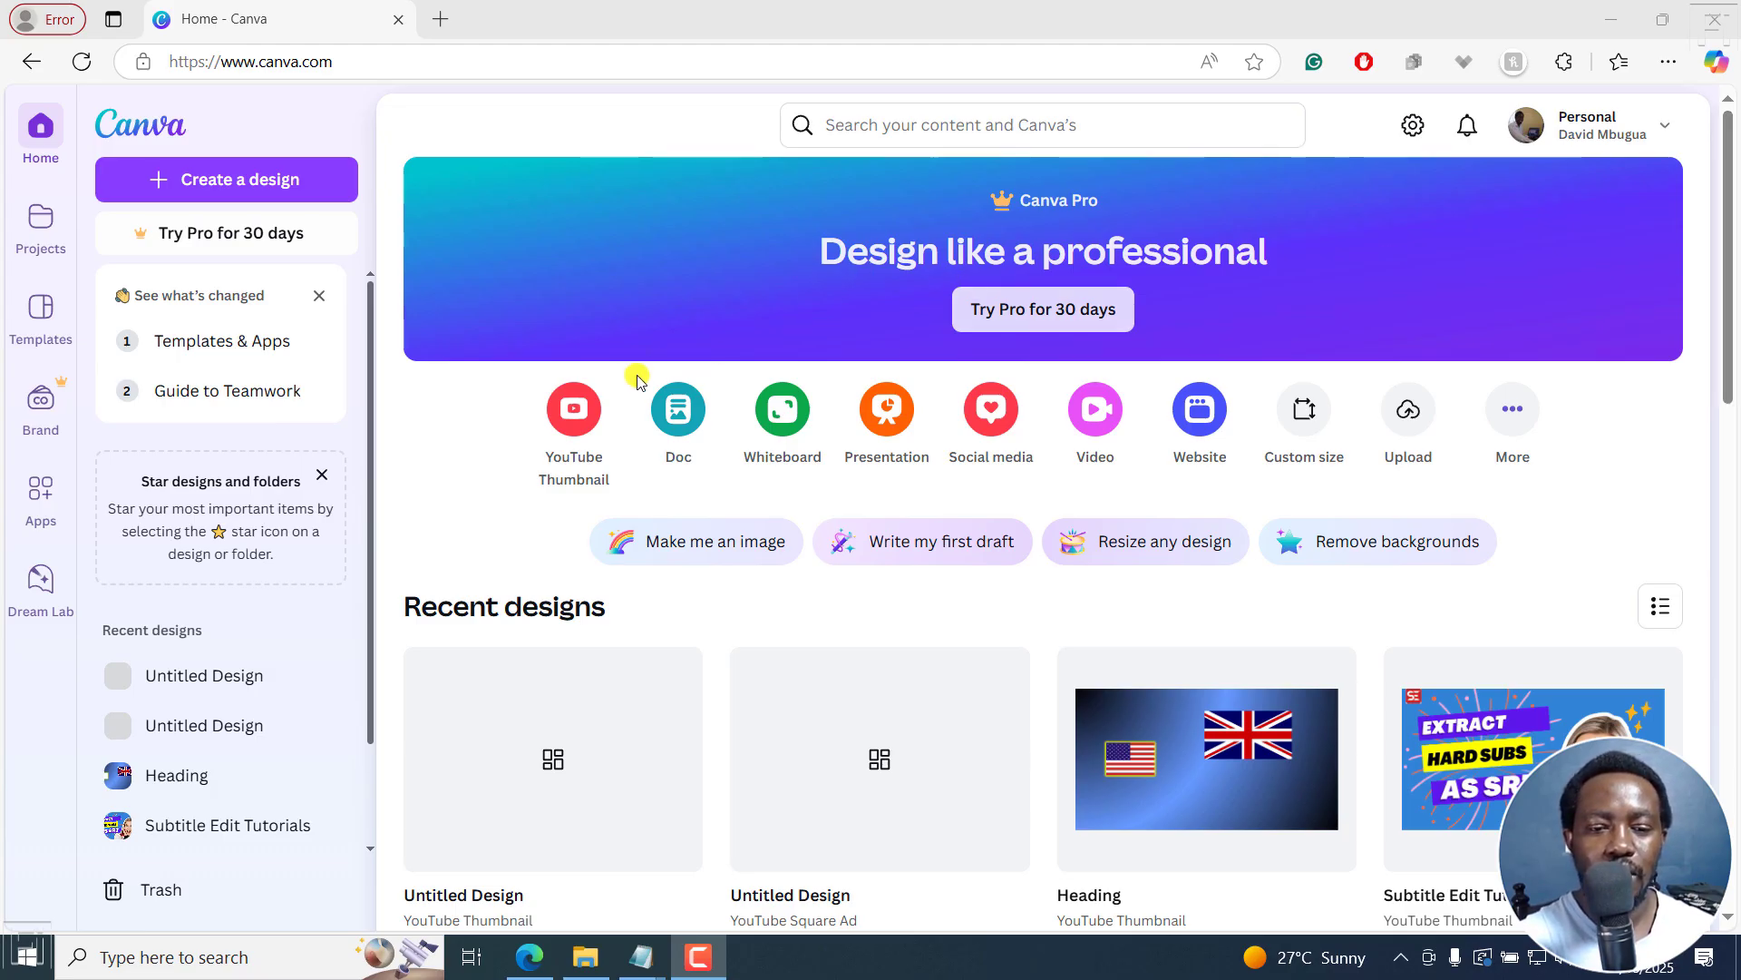
Start a new blank YouTube Thumbnail design from the Canva home page.
left_click(573, 410)
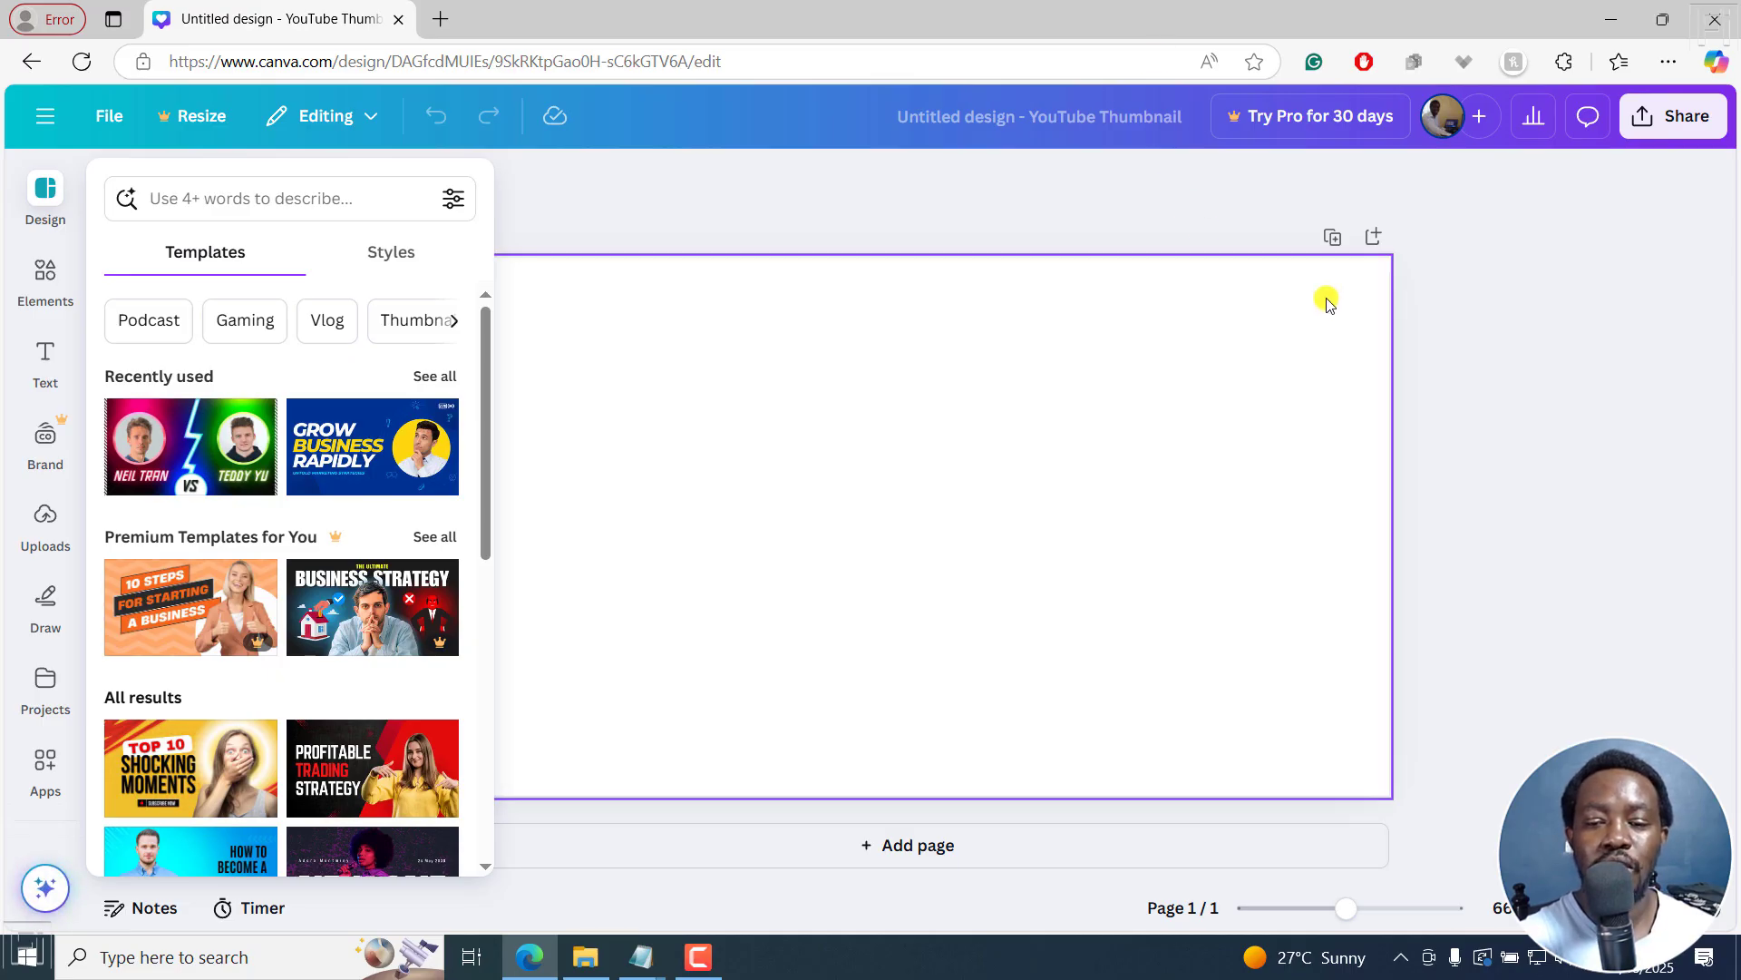
mouse_move(916, 401)
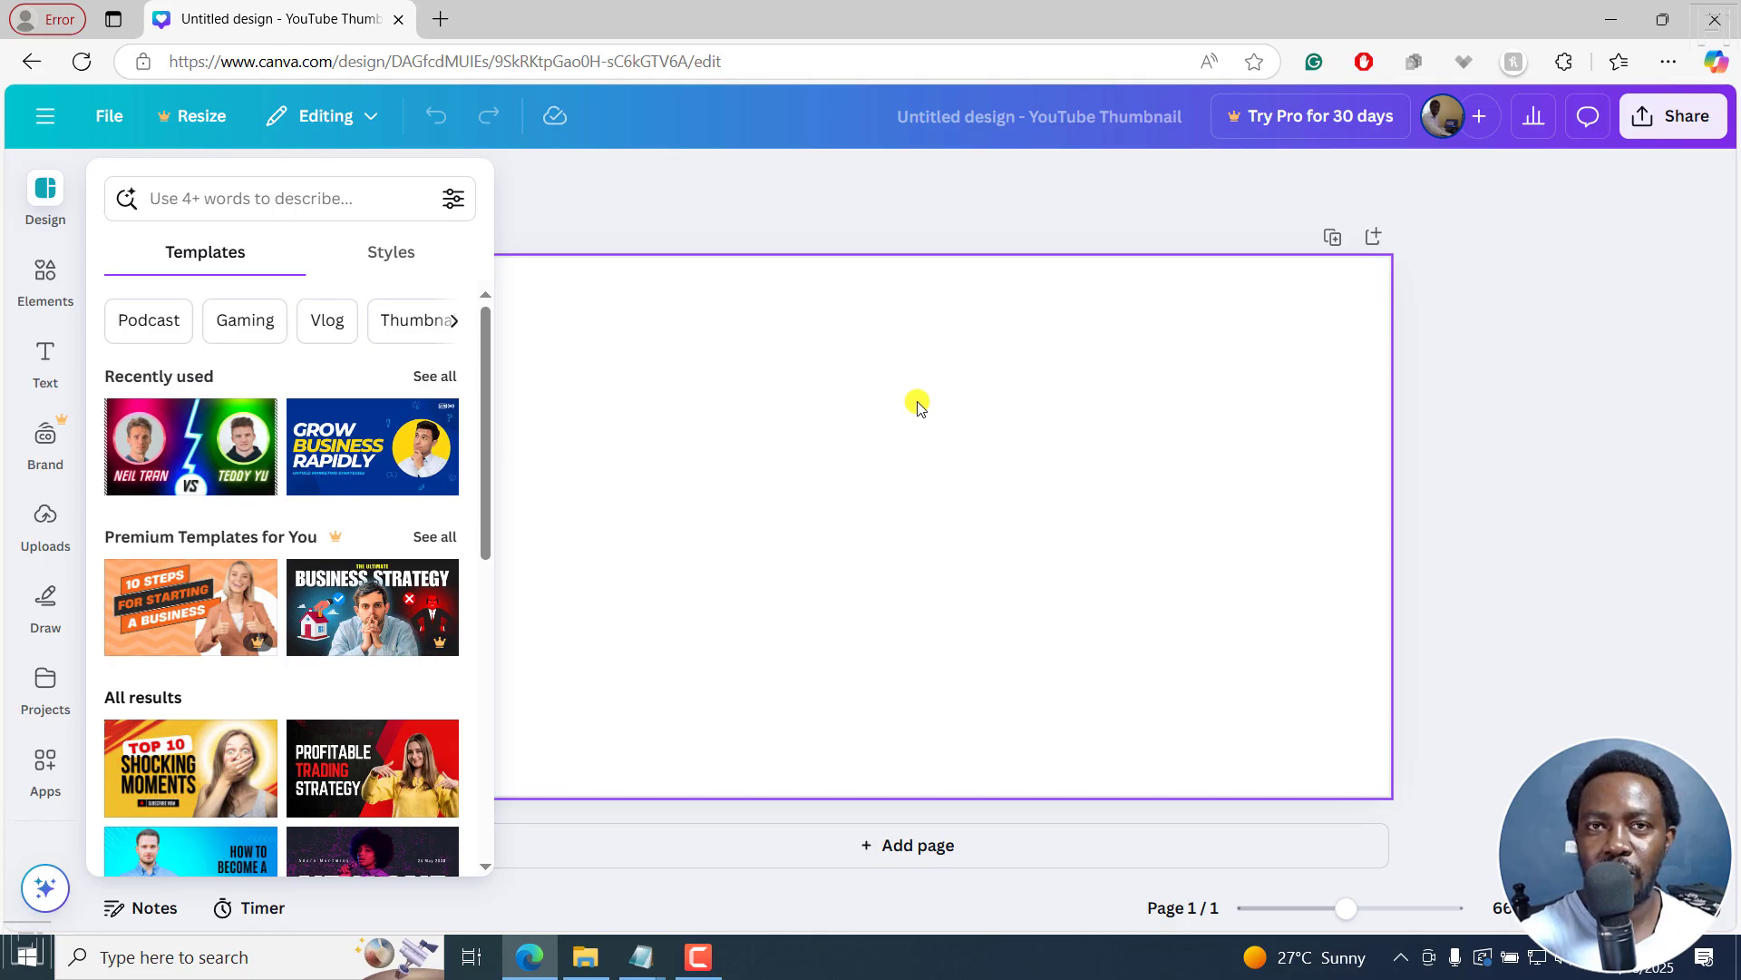
Select the blank page so the Templates panel closes.
left_click(918, 401)
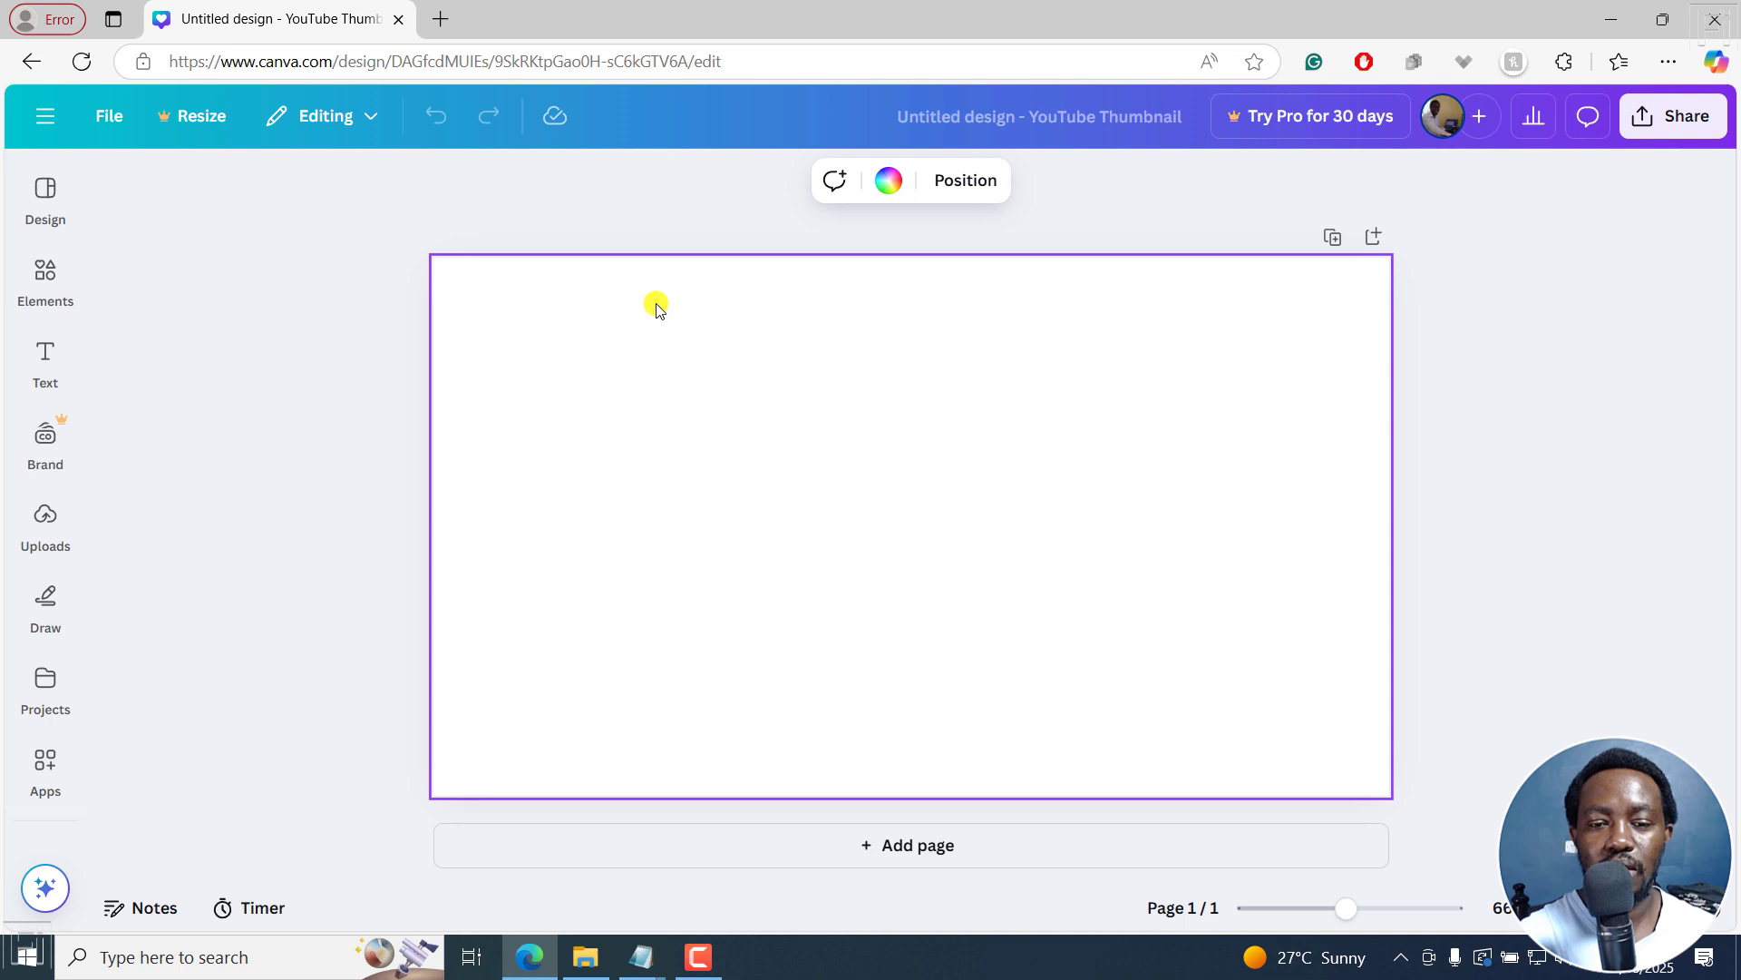
mouse_move(804, 152)
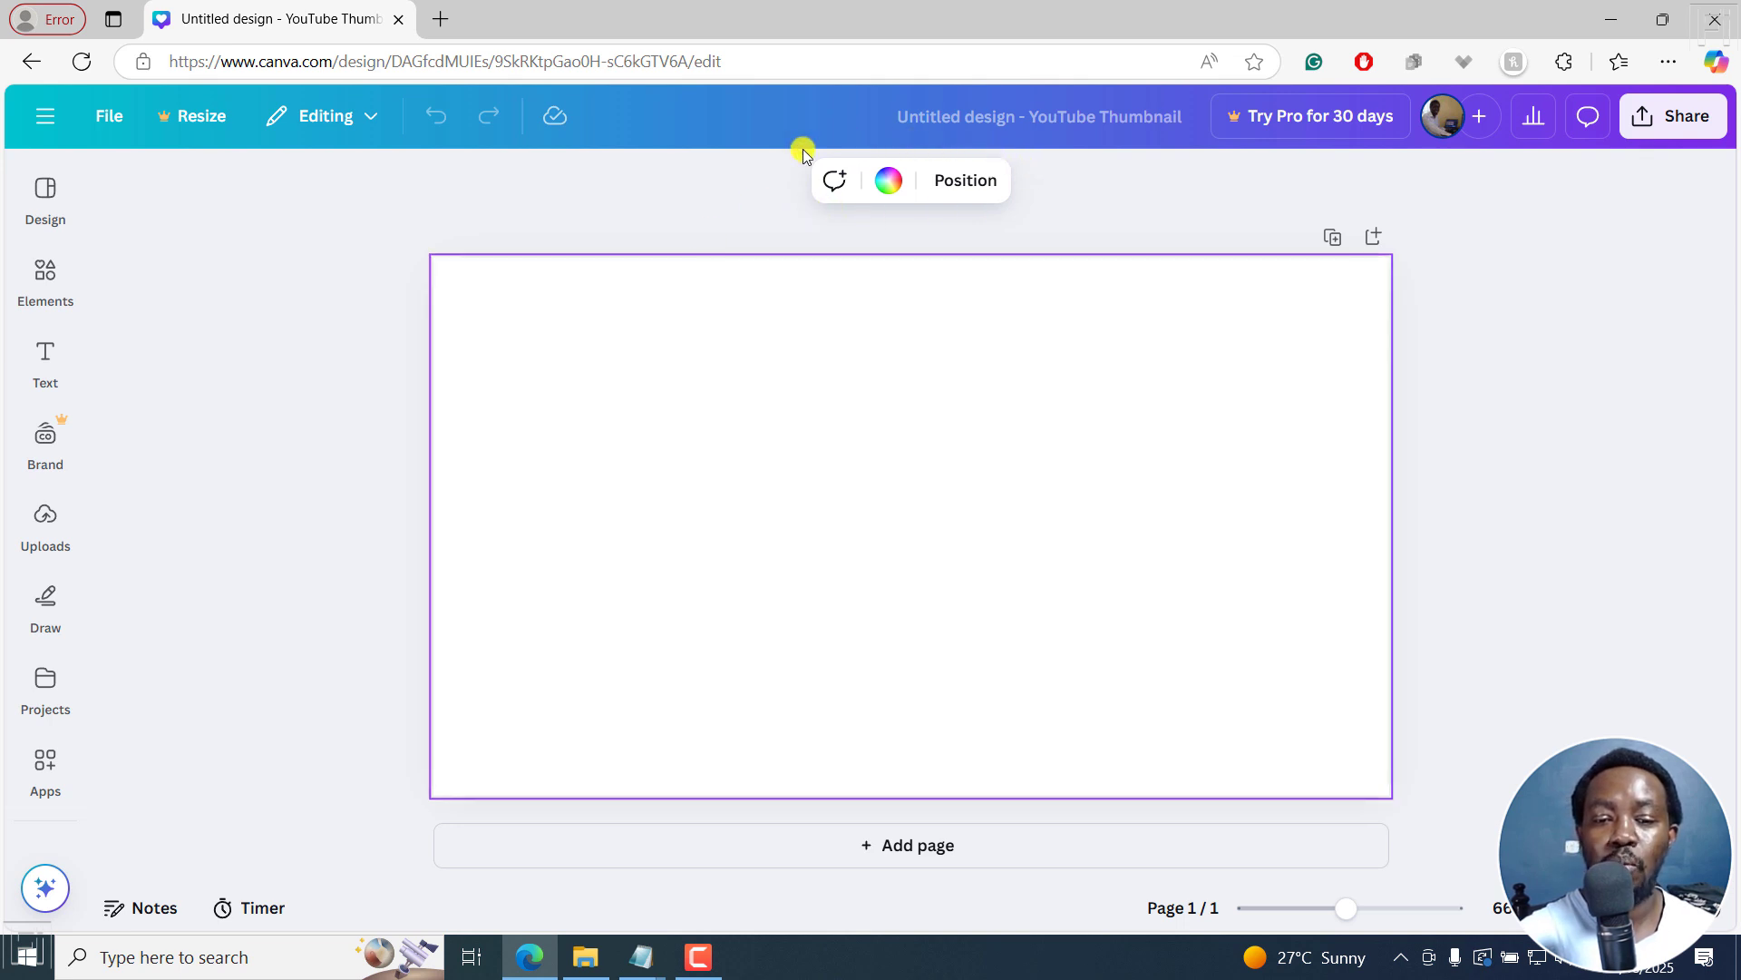
mouse_move(836, 181)
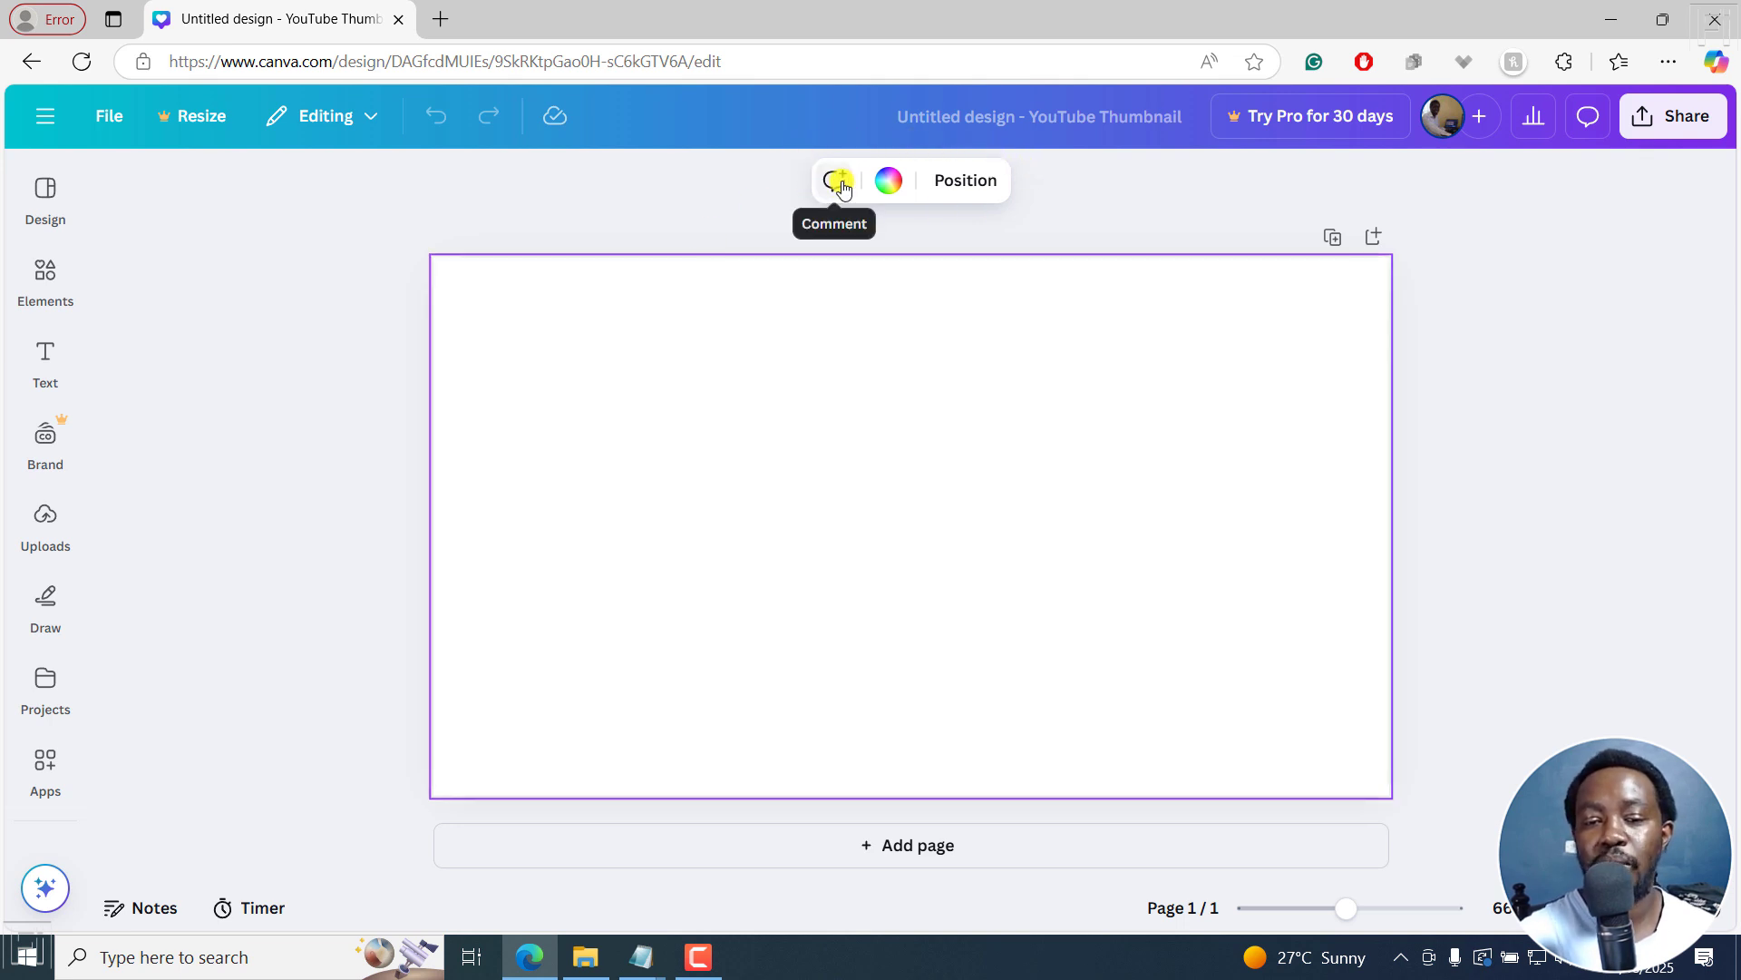
mouse_move(889, 185)
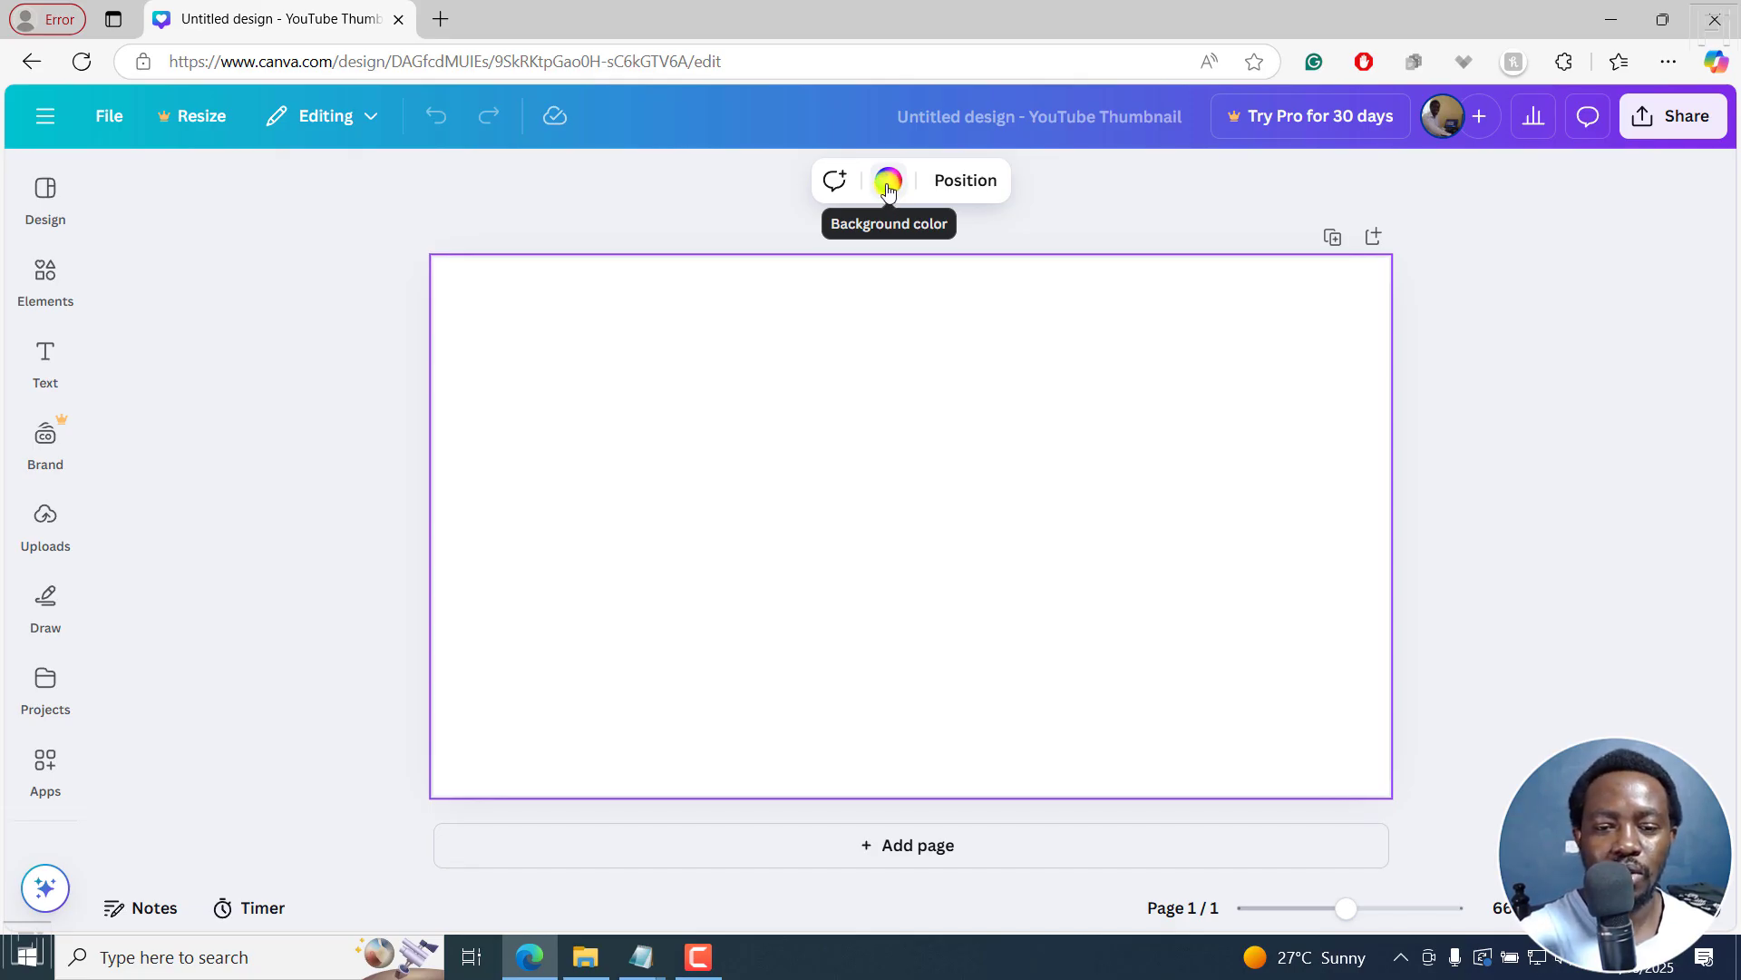
mouse_move(994, 190)
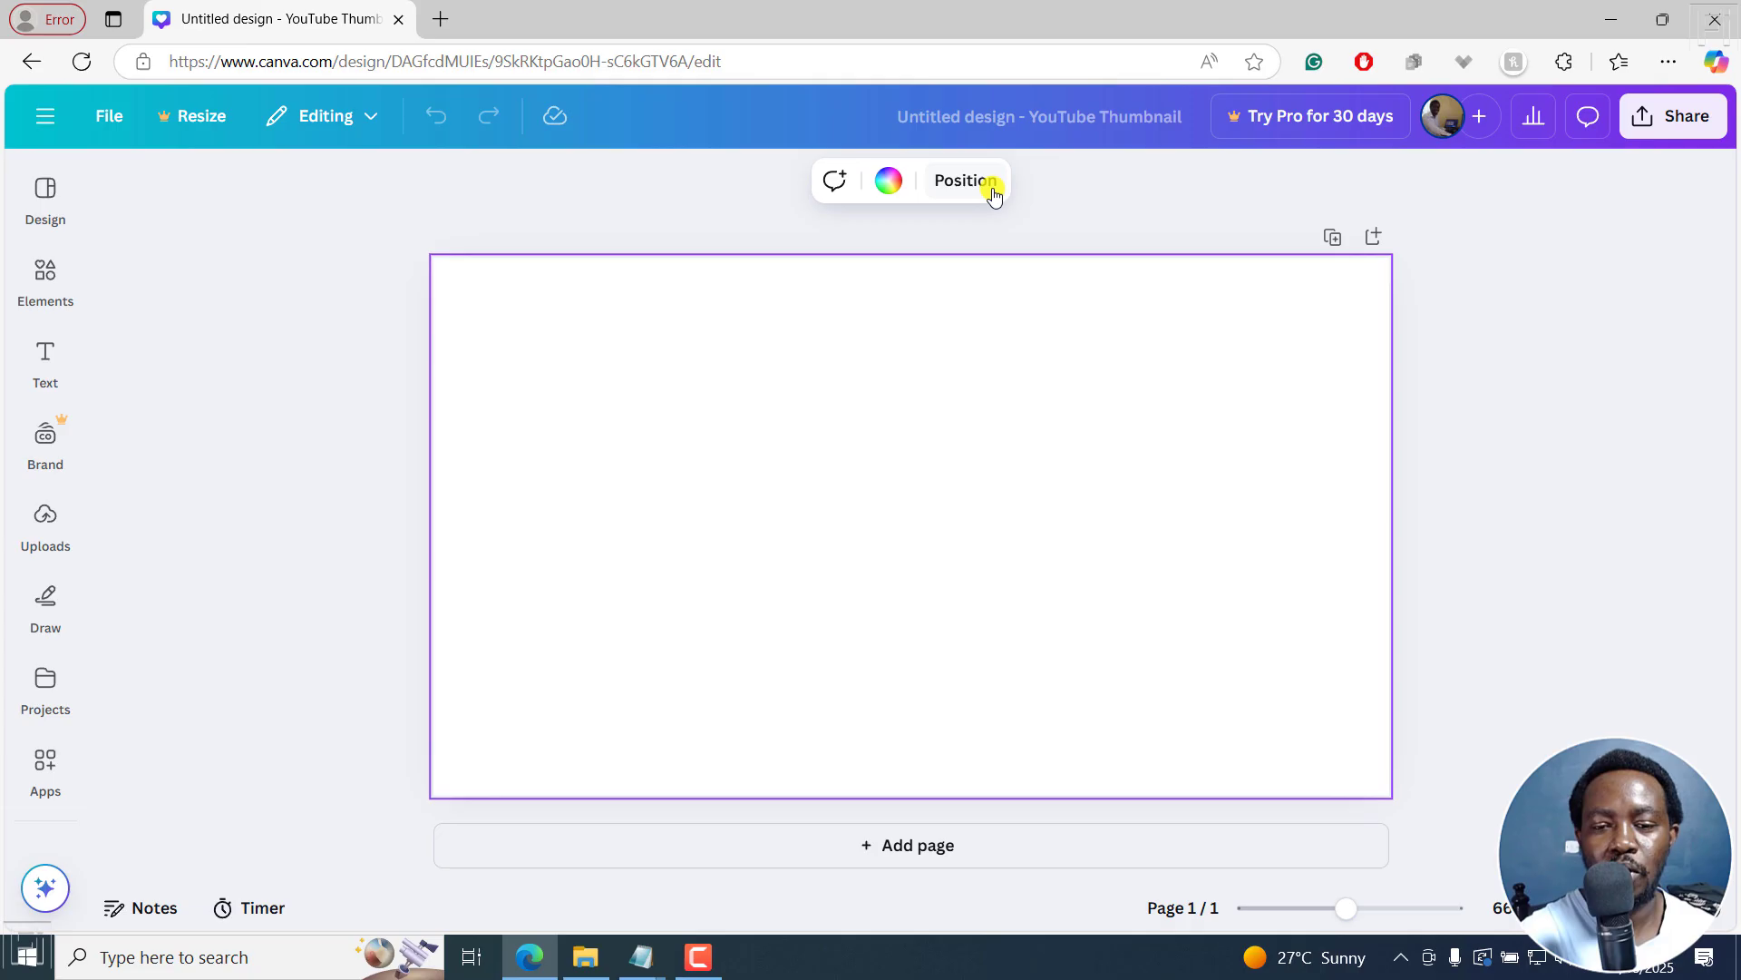
mouse_move(889, 185)
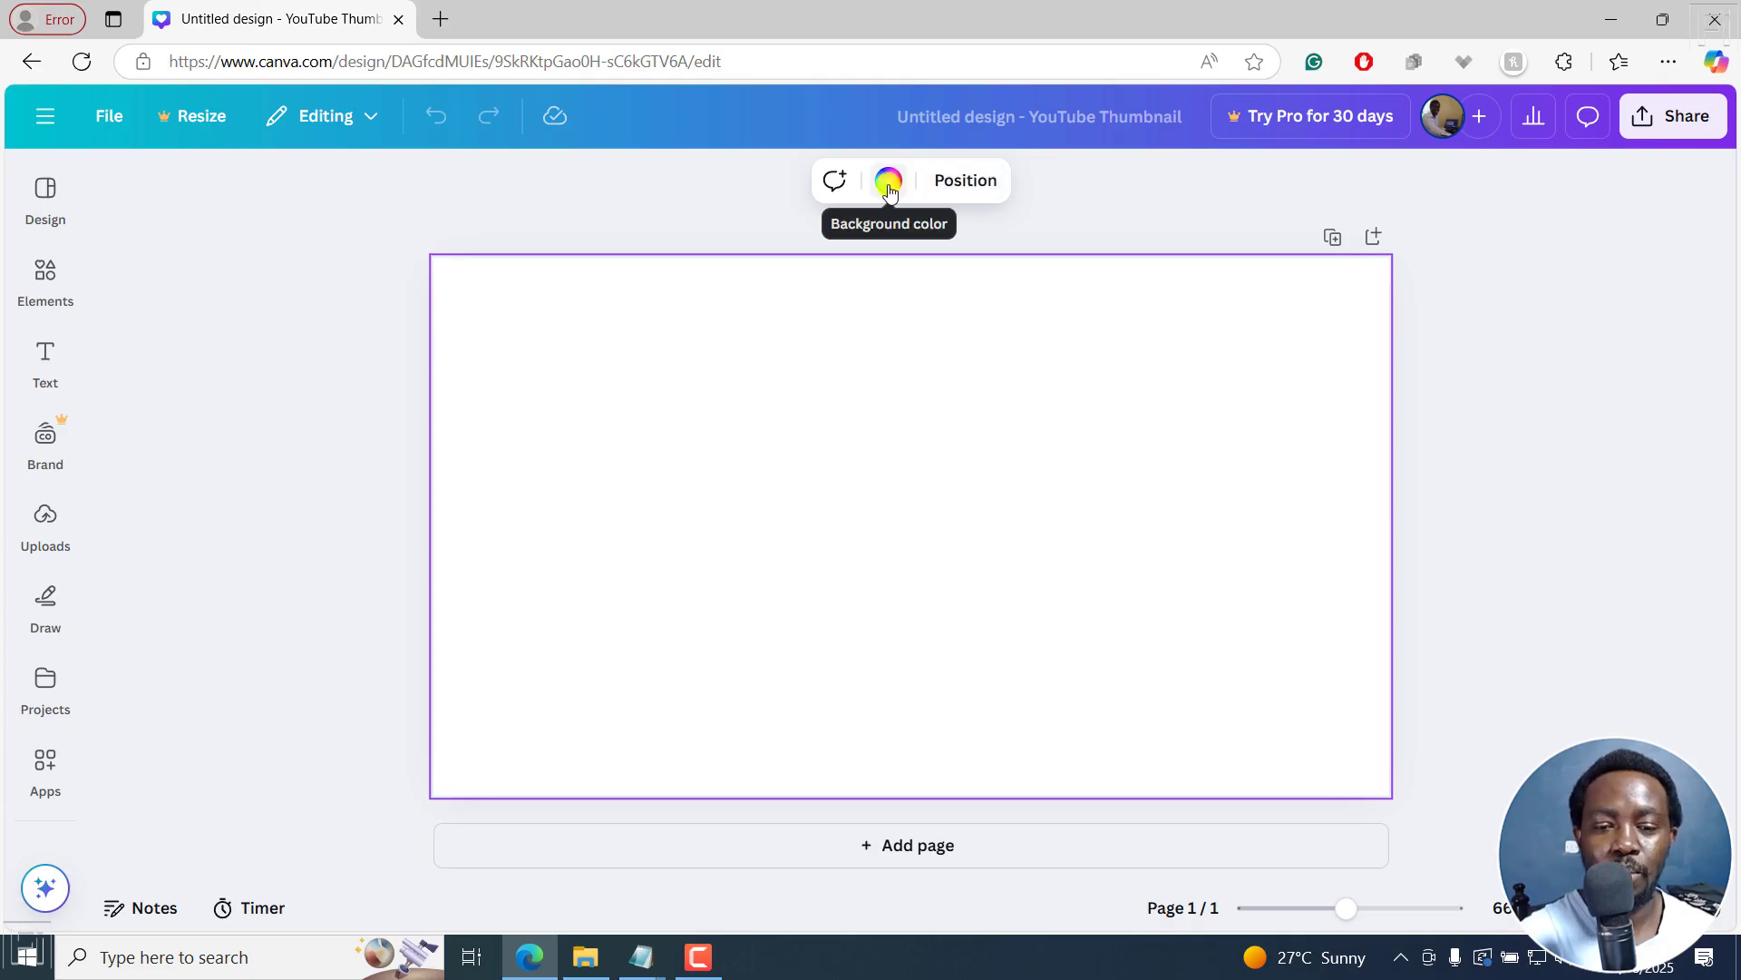
Apply the purple-to-cyan gradient from Gradients as the page background colour.
left_click(889, 179)
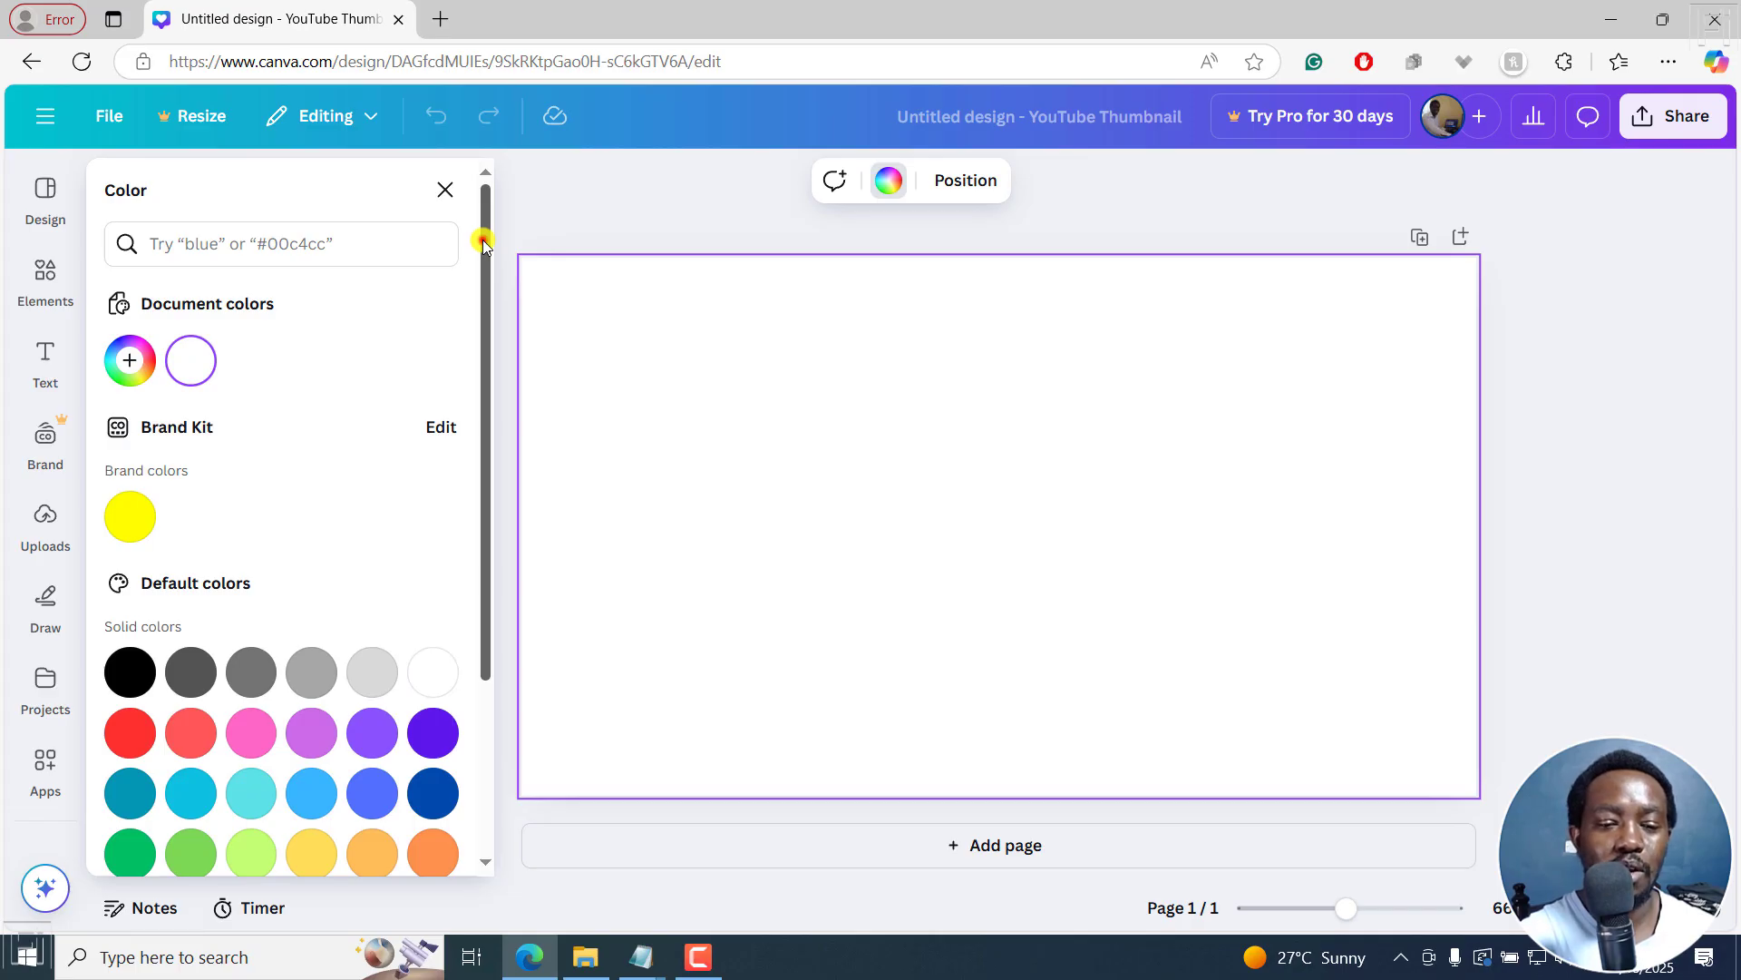
scroll("down", 3)
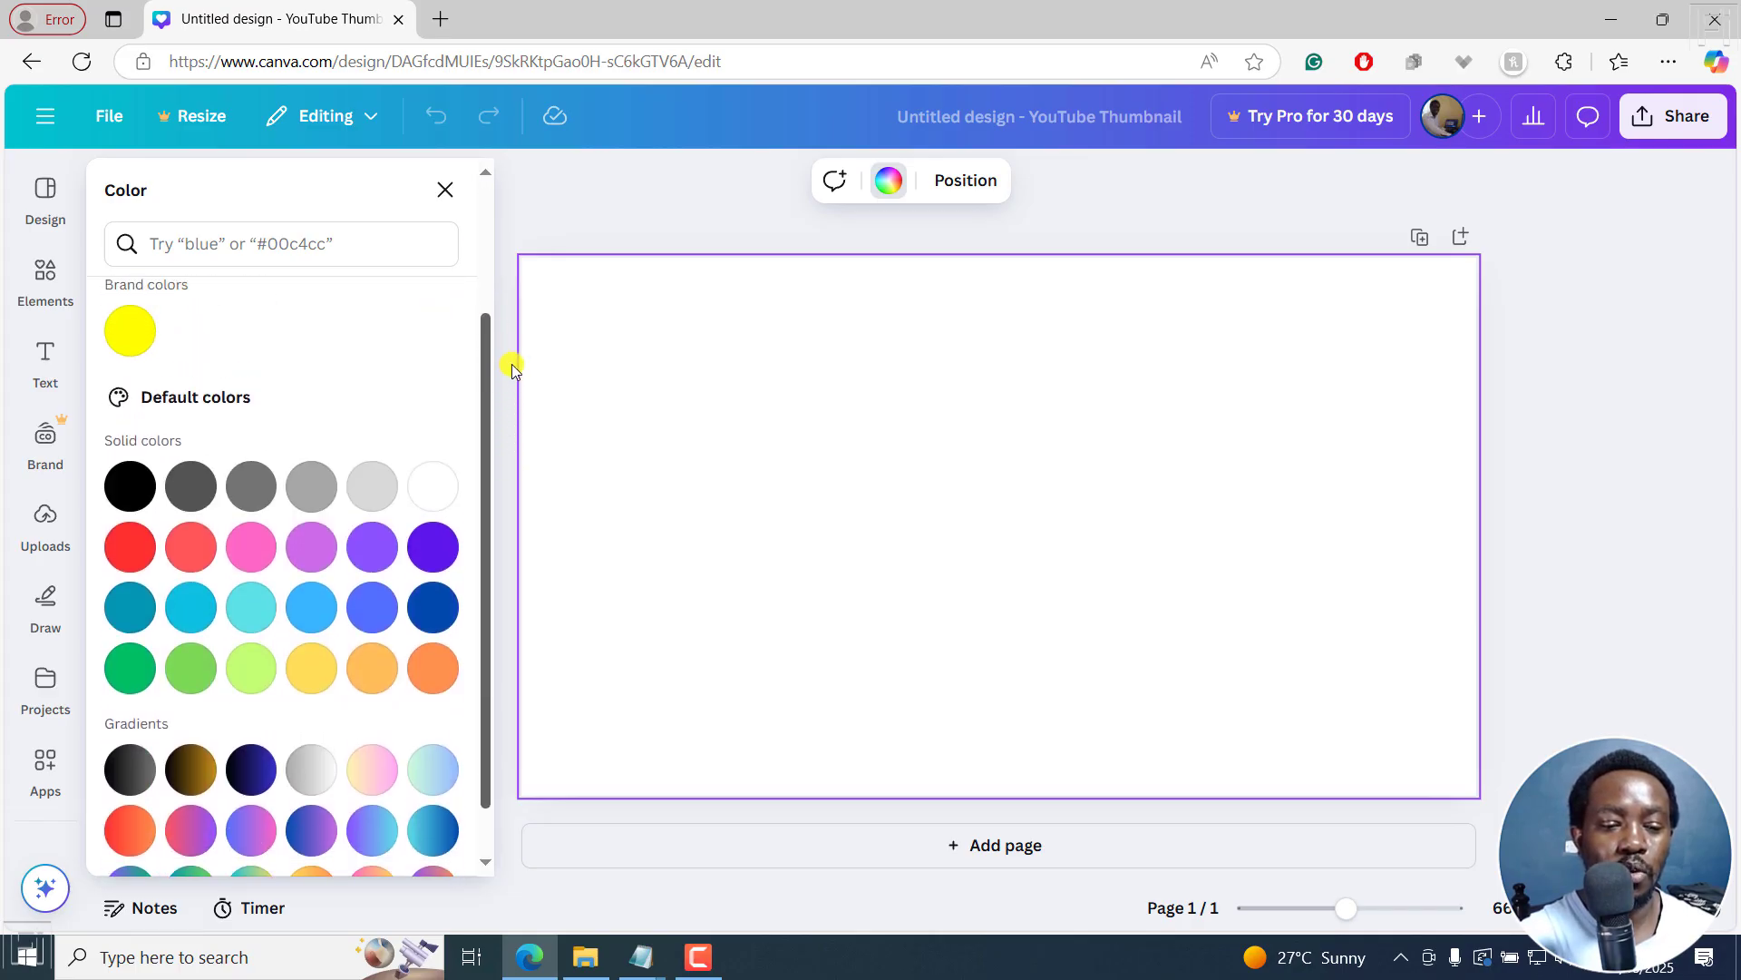
scroll("down", 3)
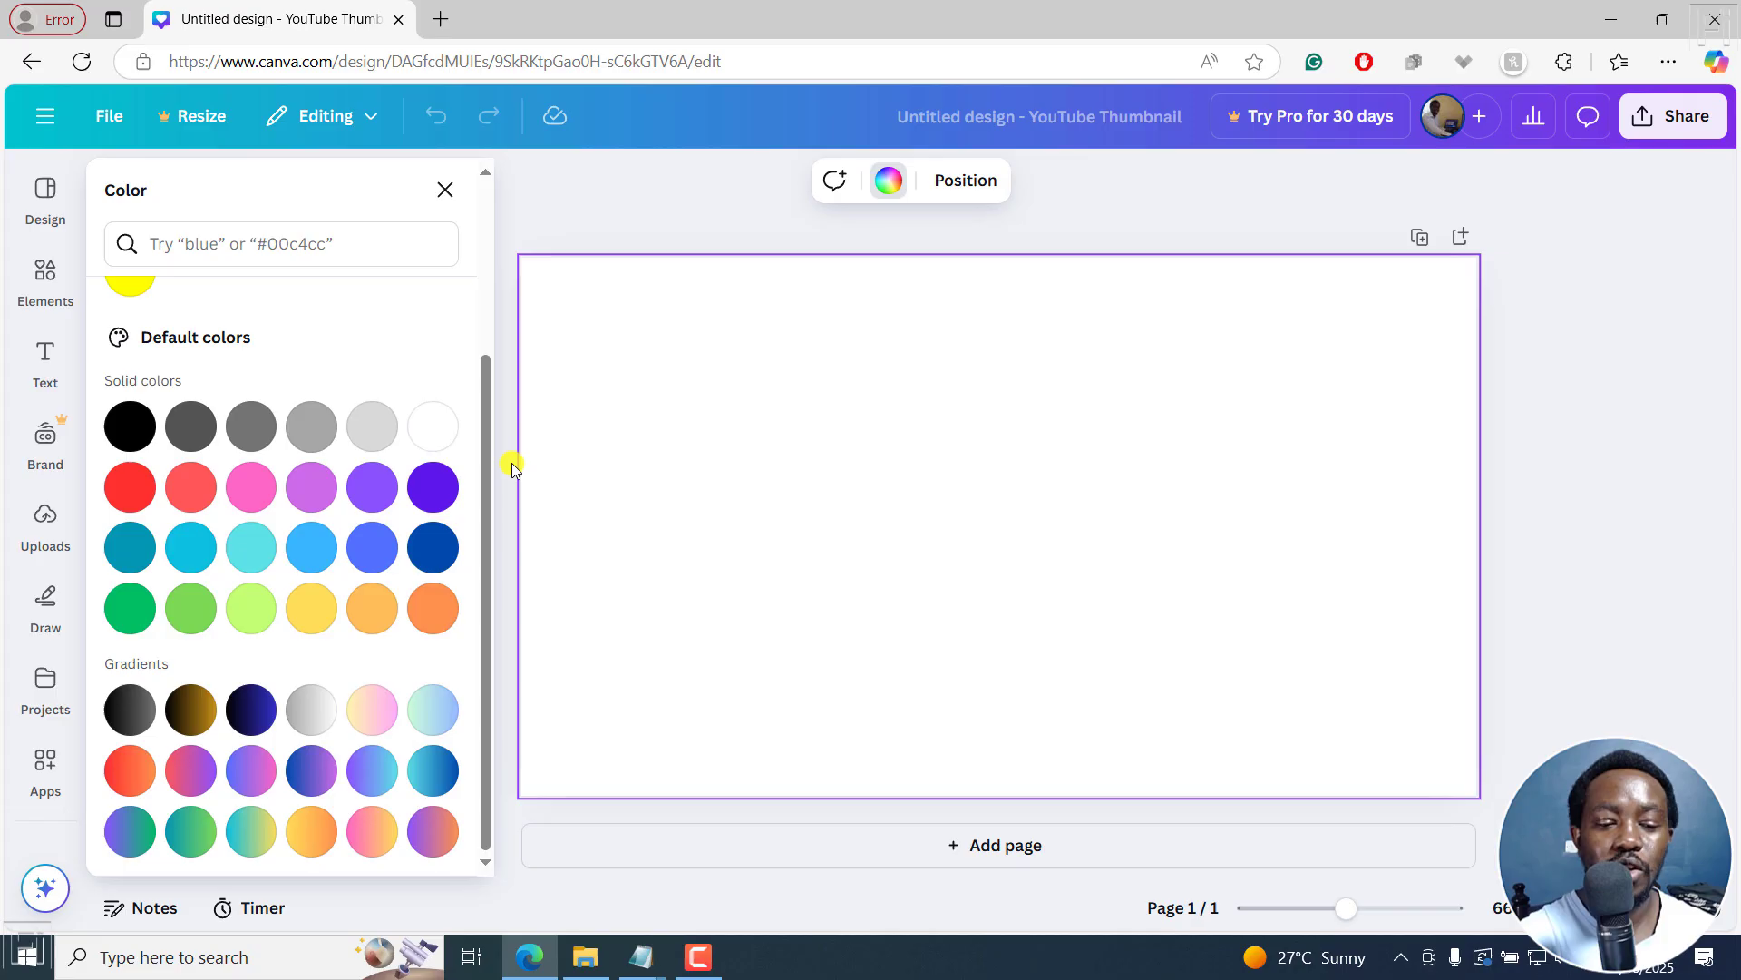
mouse_move(109, 673)
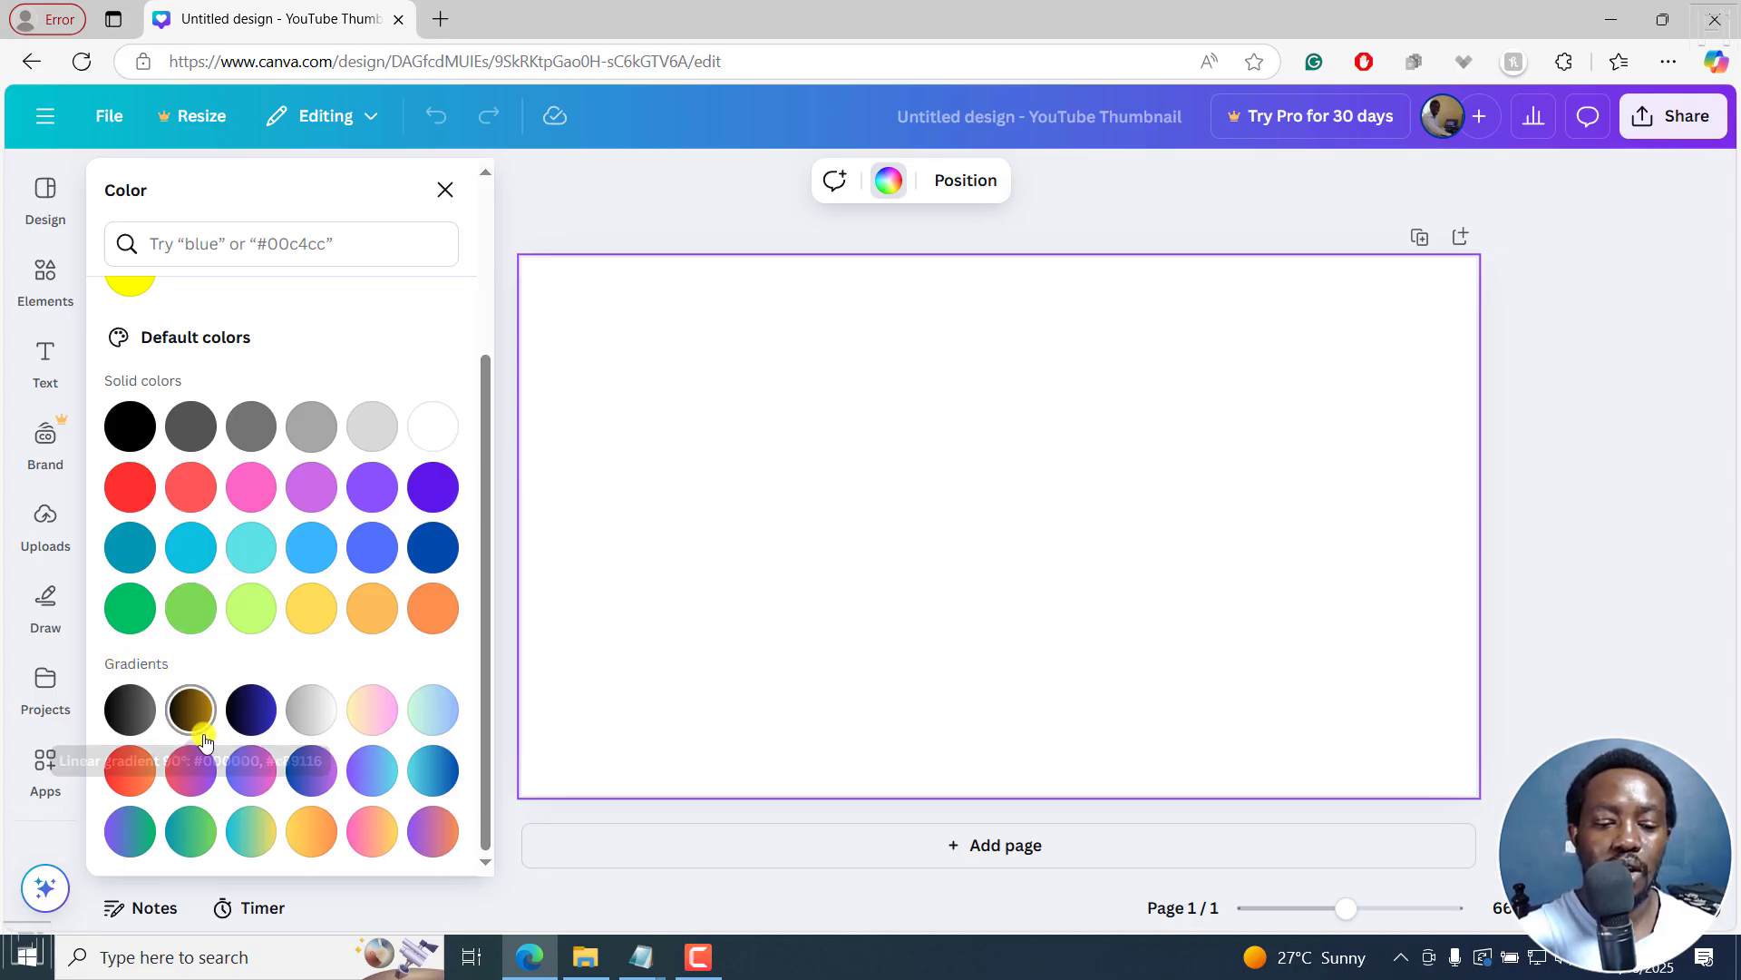
left_click(372, 769)
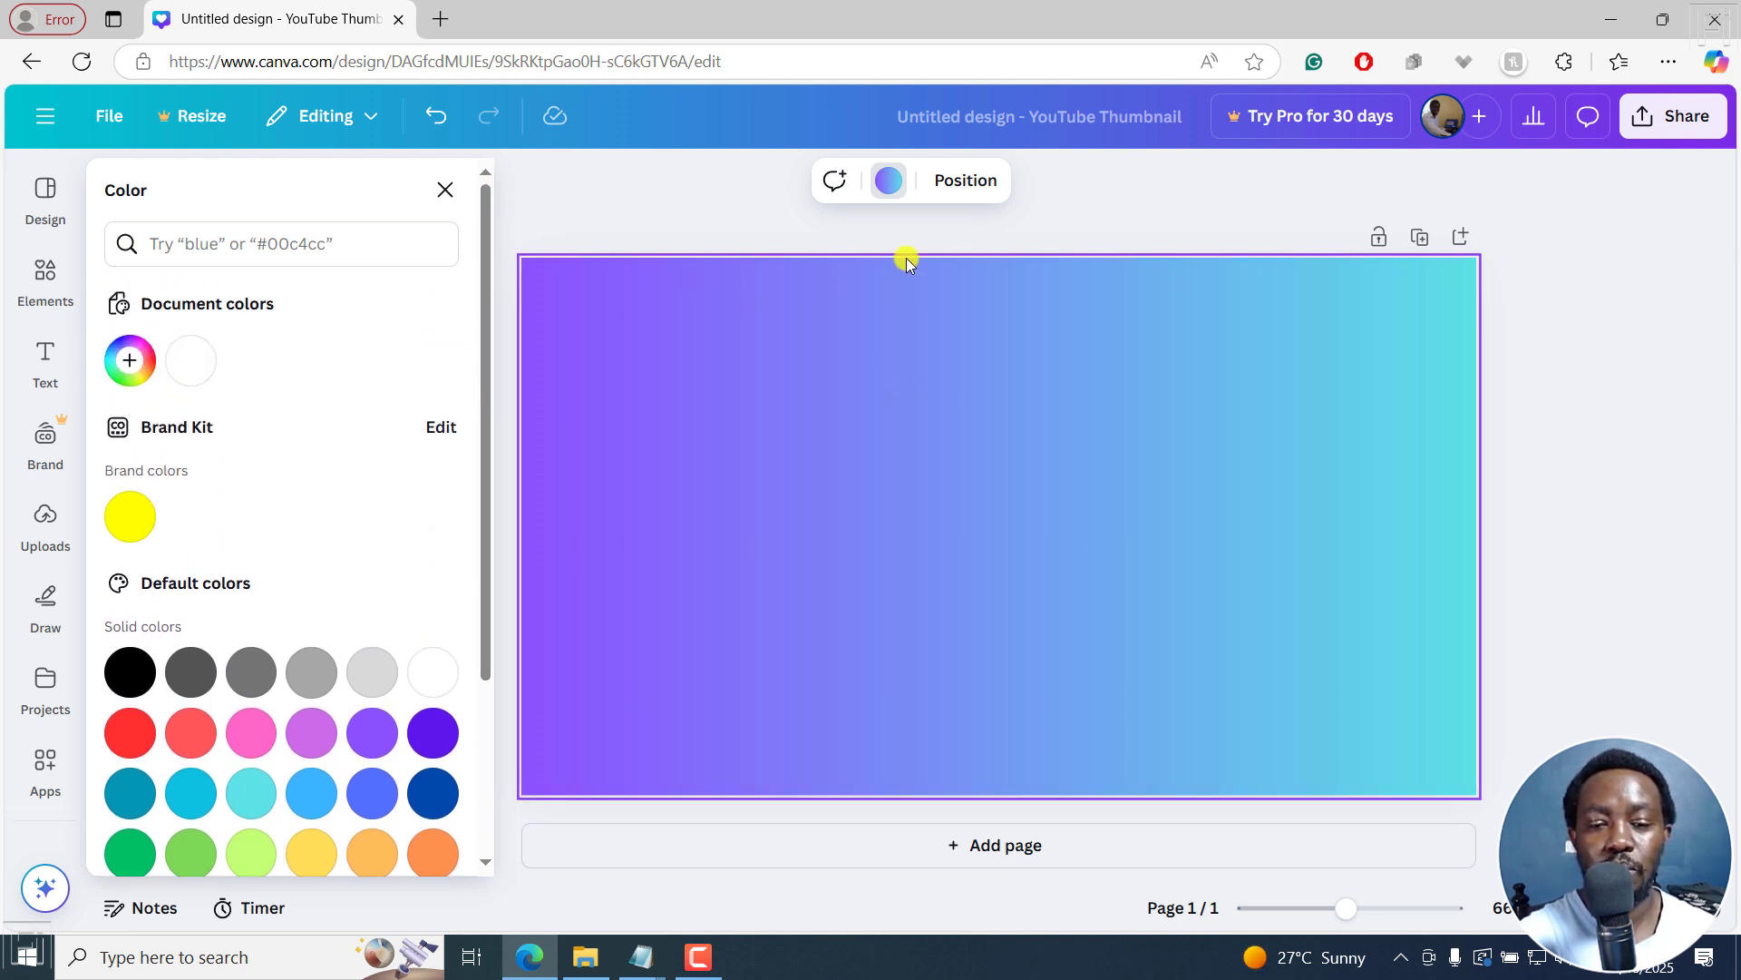
left_click(445, 190)
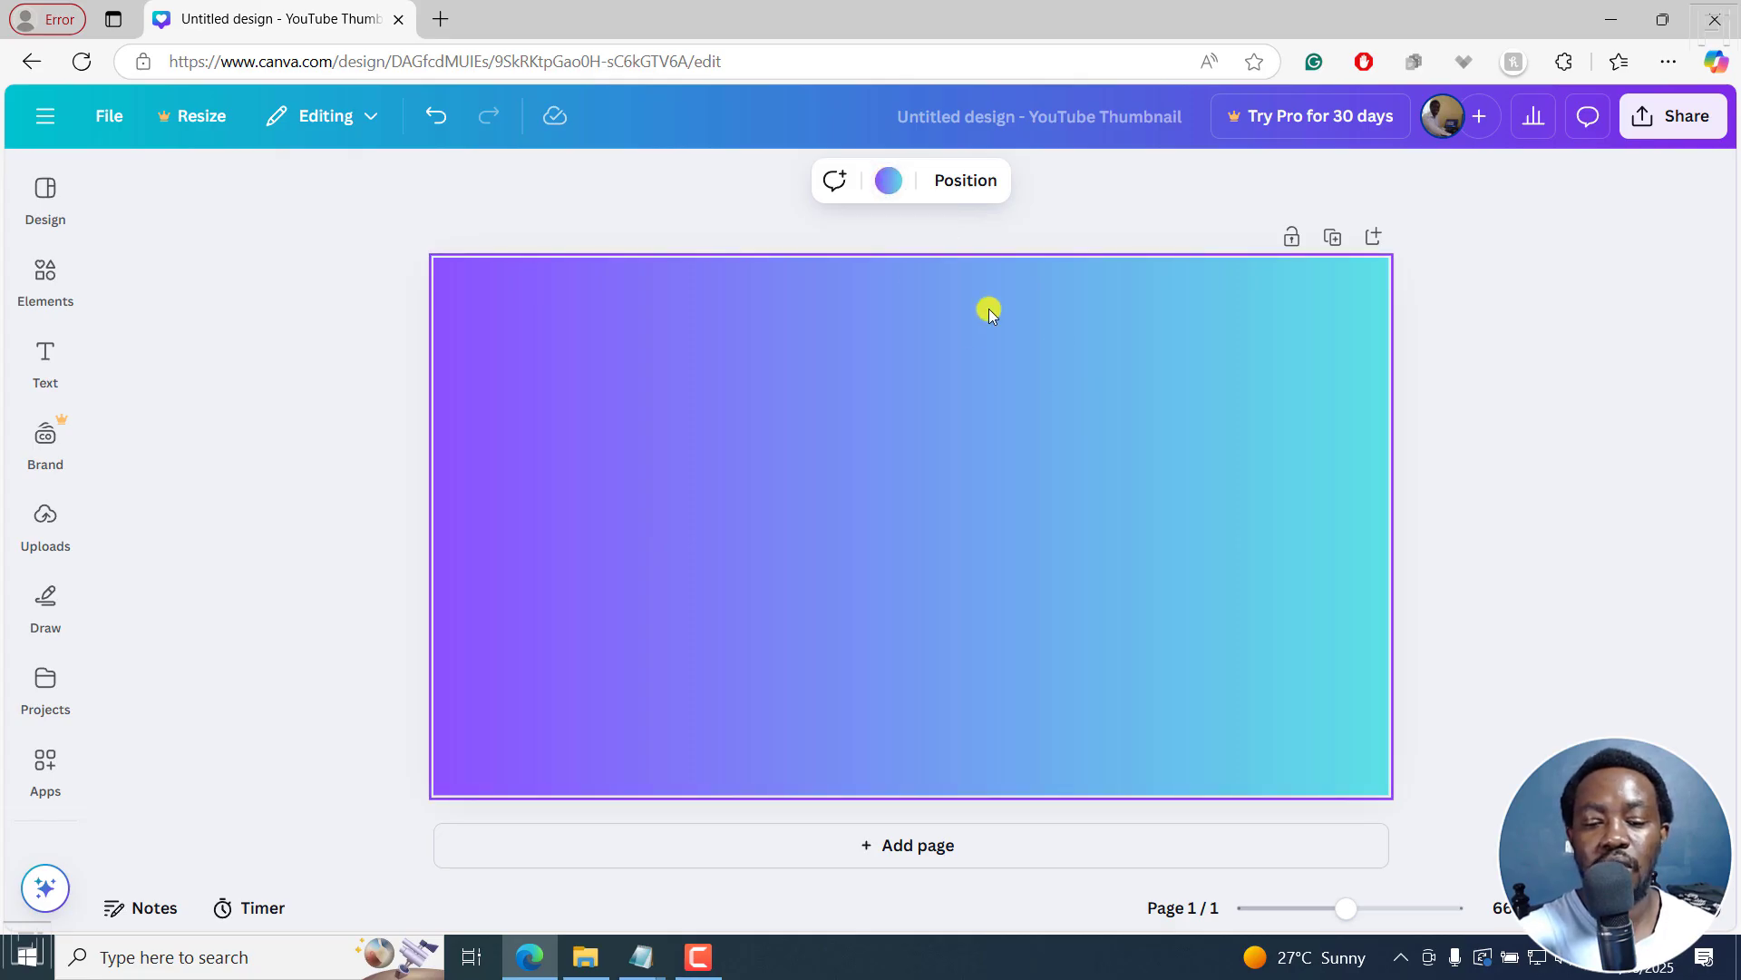
mouse_move(889, 180)
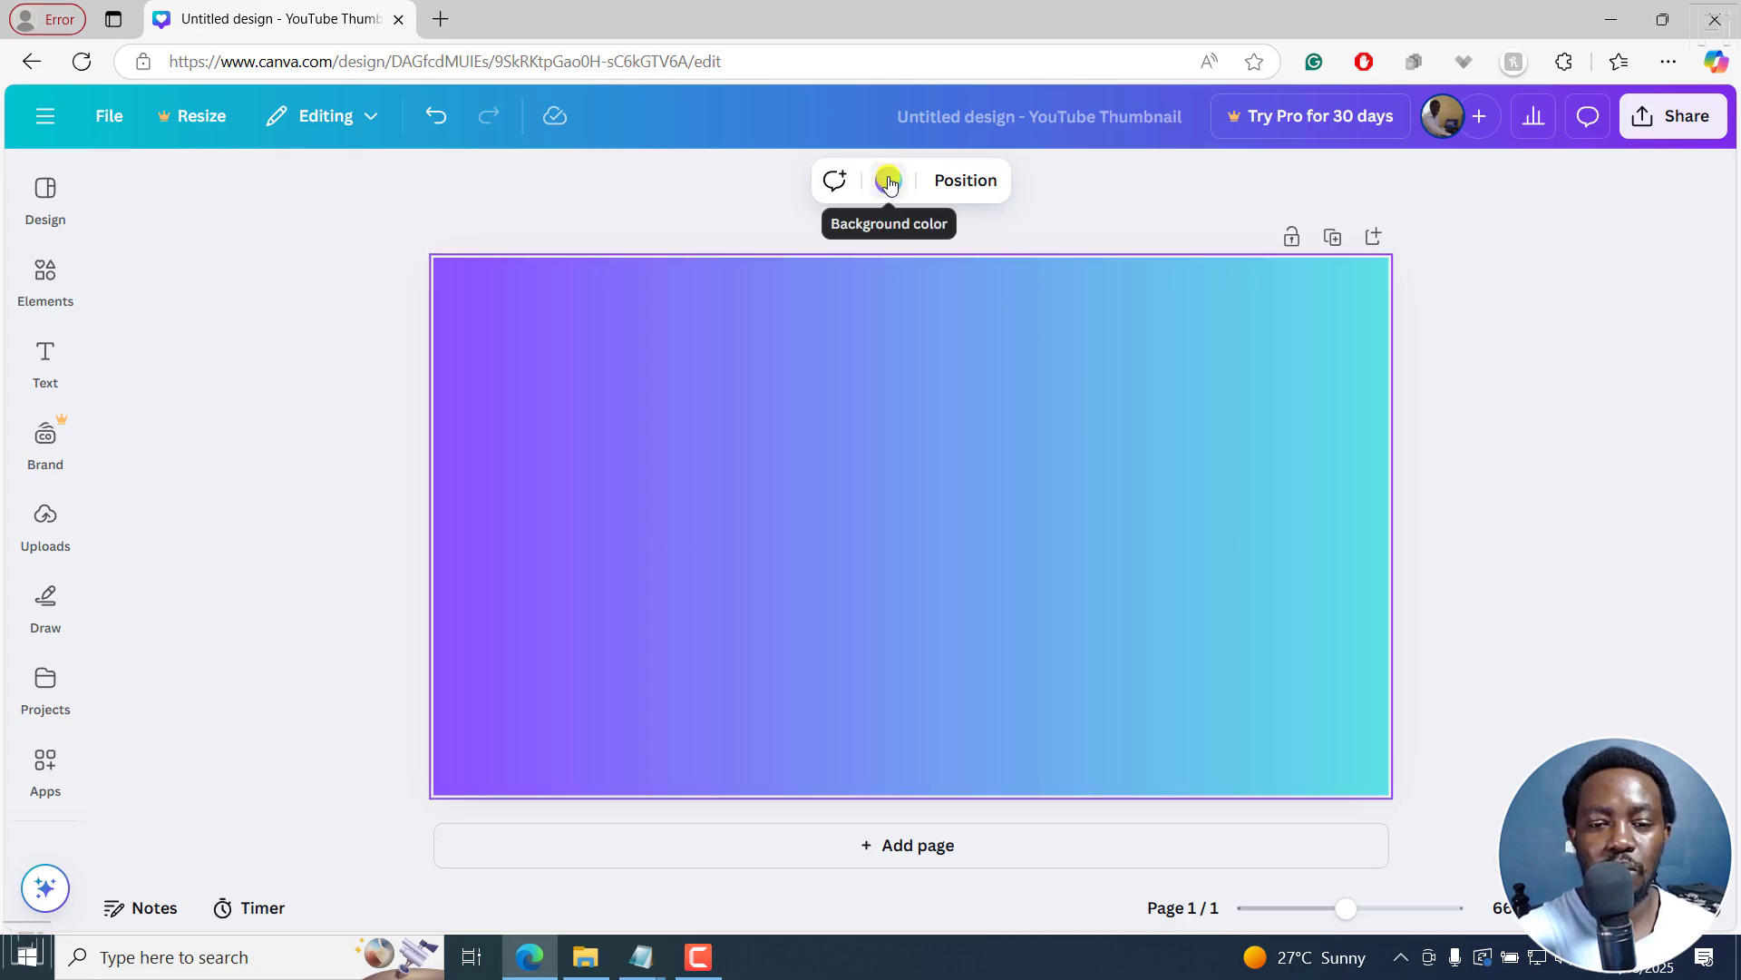
left_click(888, 180)
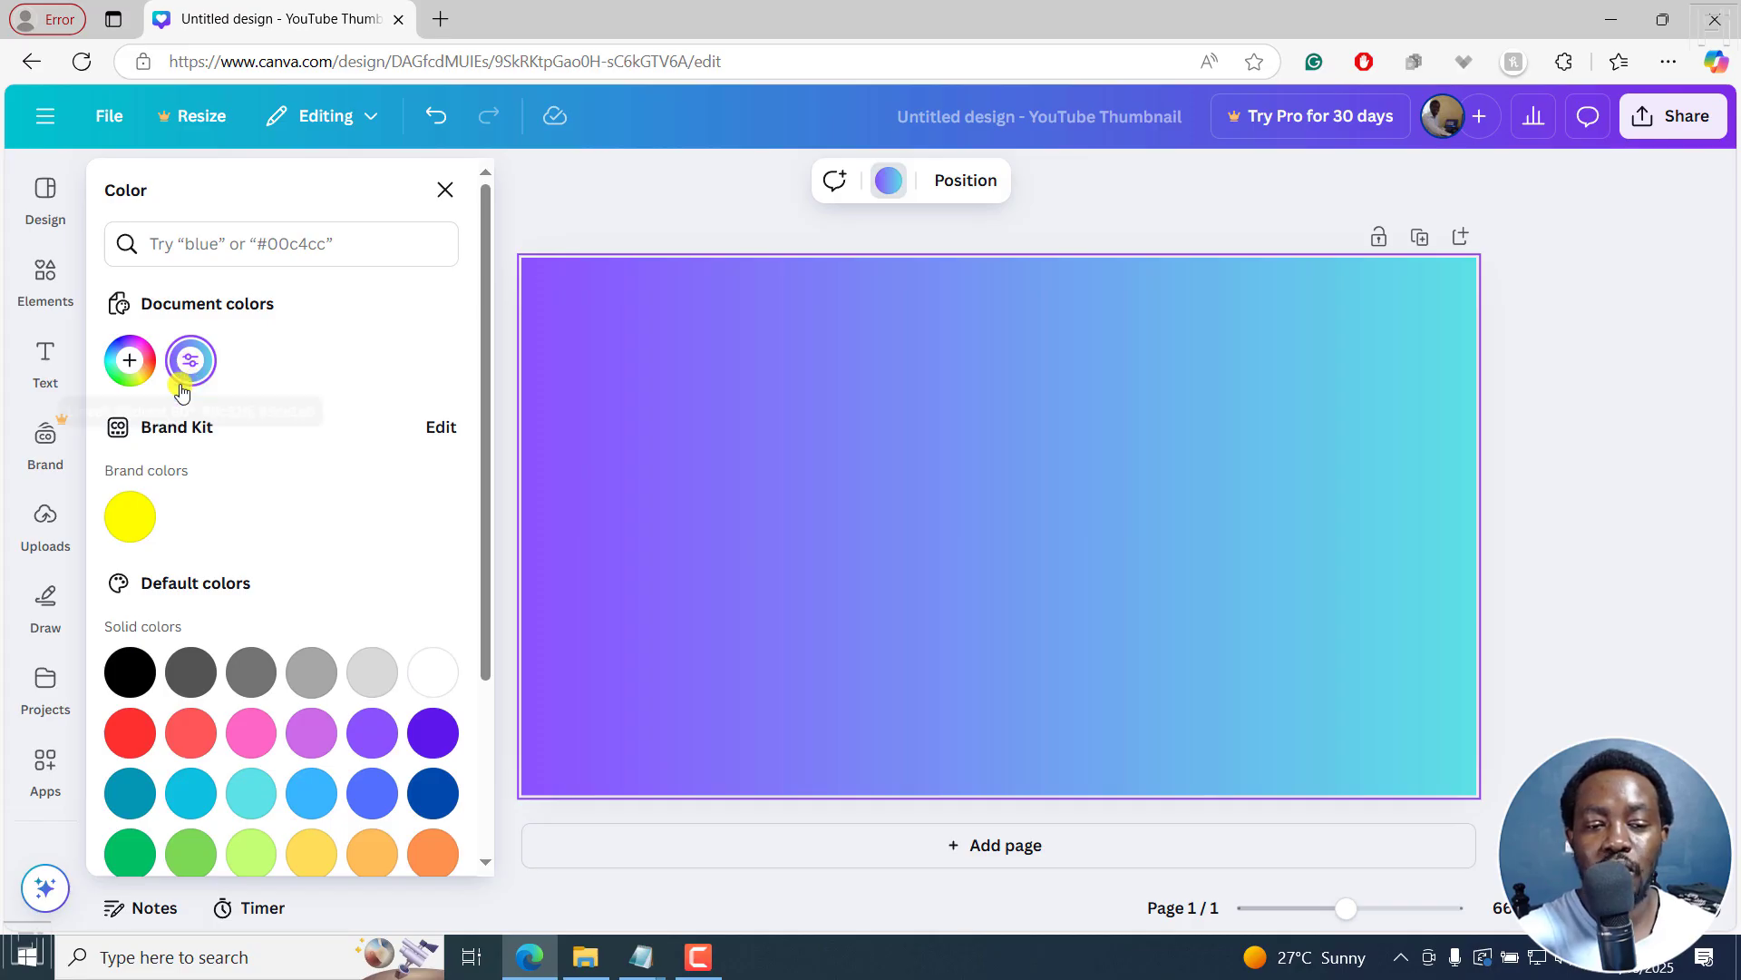
Edit the gradient to three colours — black, blue, black — keeping the linear style.
left_click(191, 361)
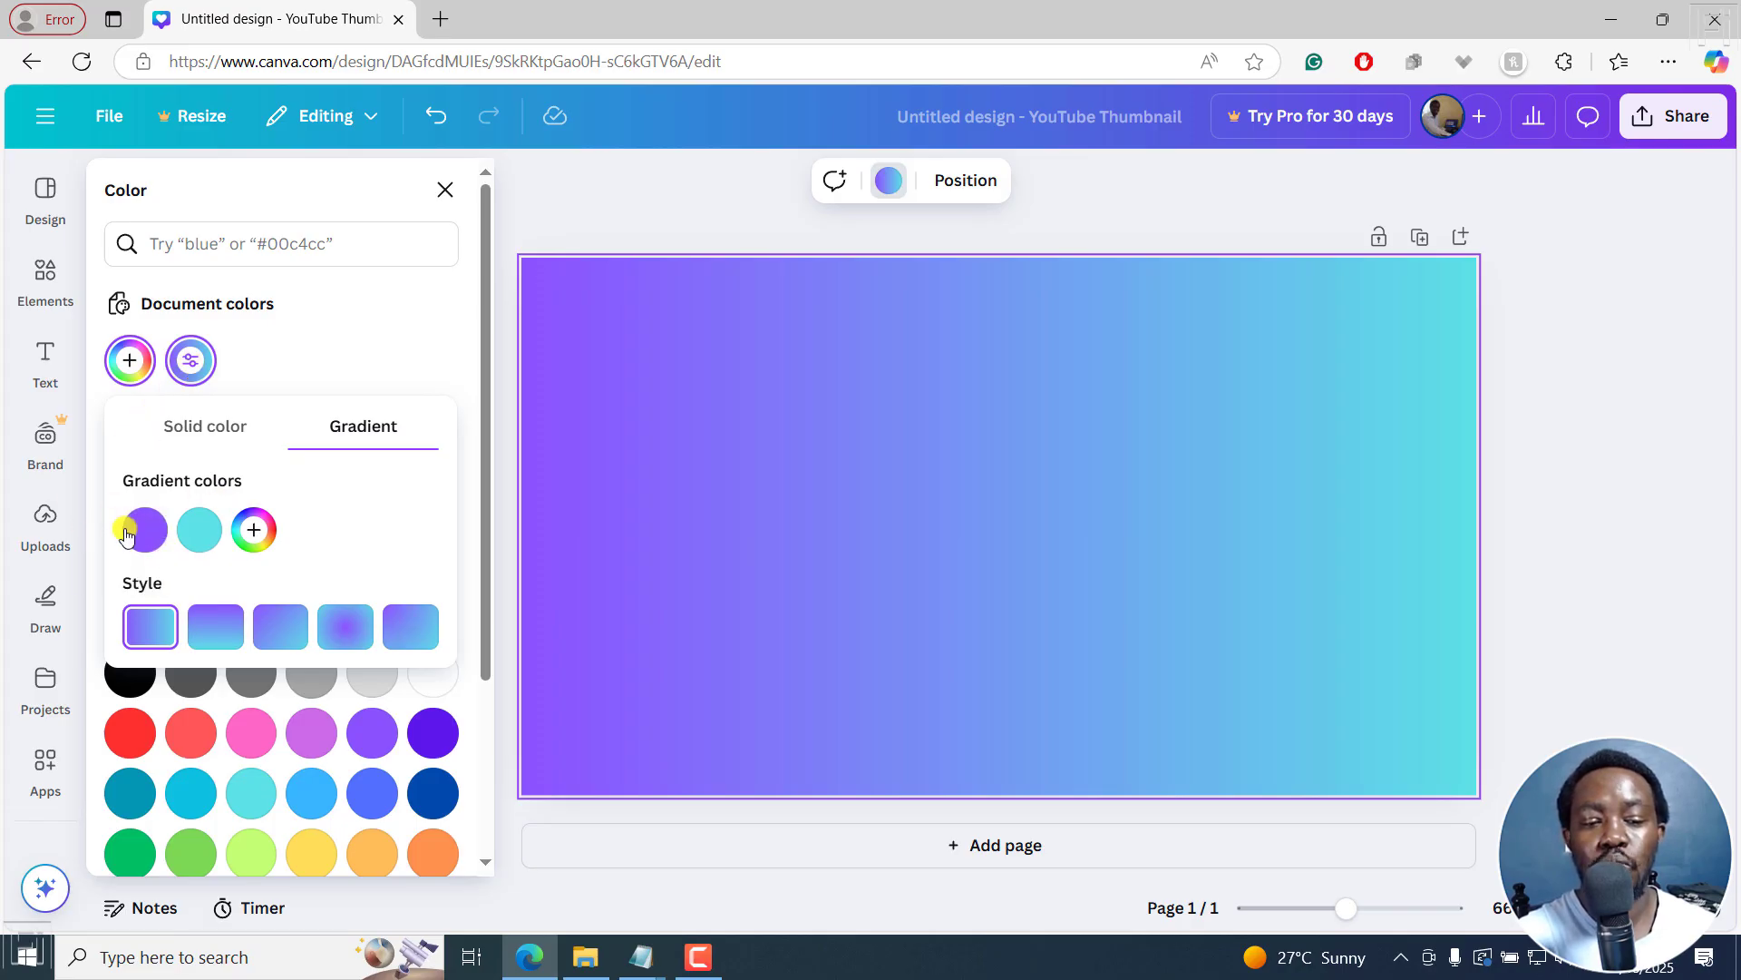
mouse_move(200, 530)
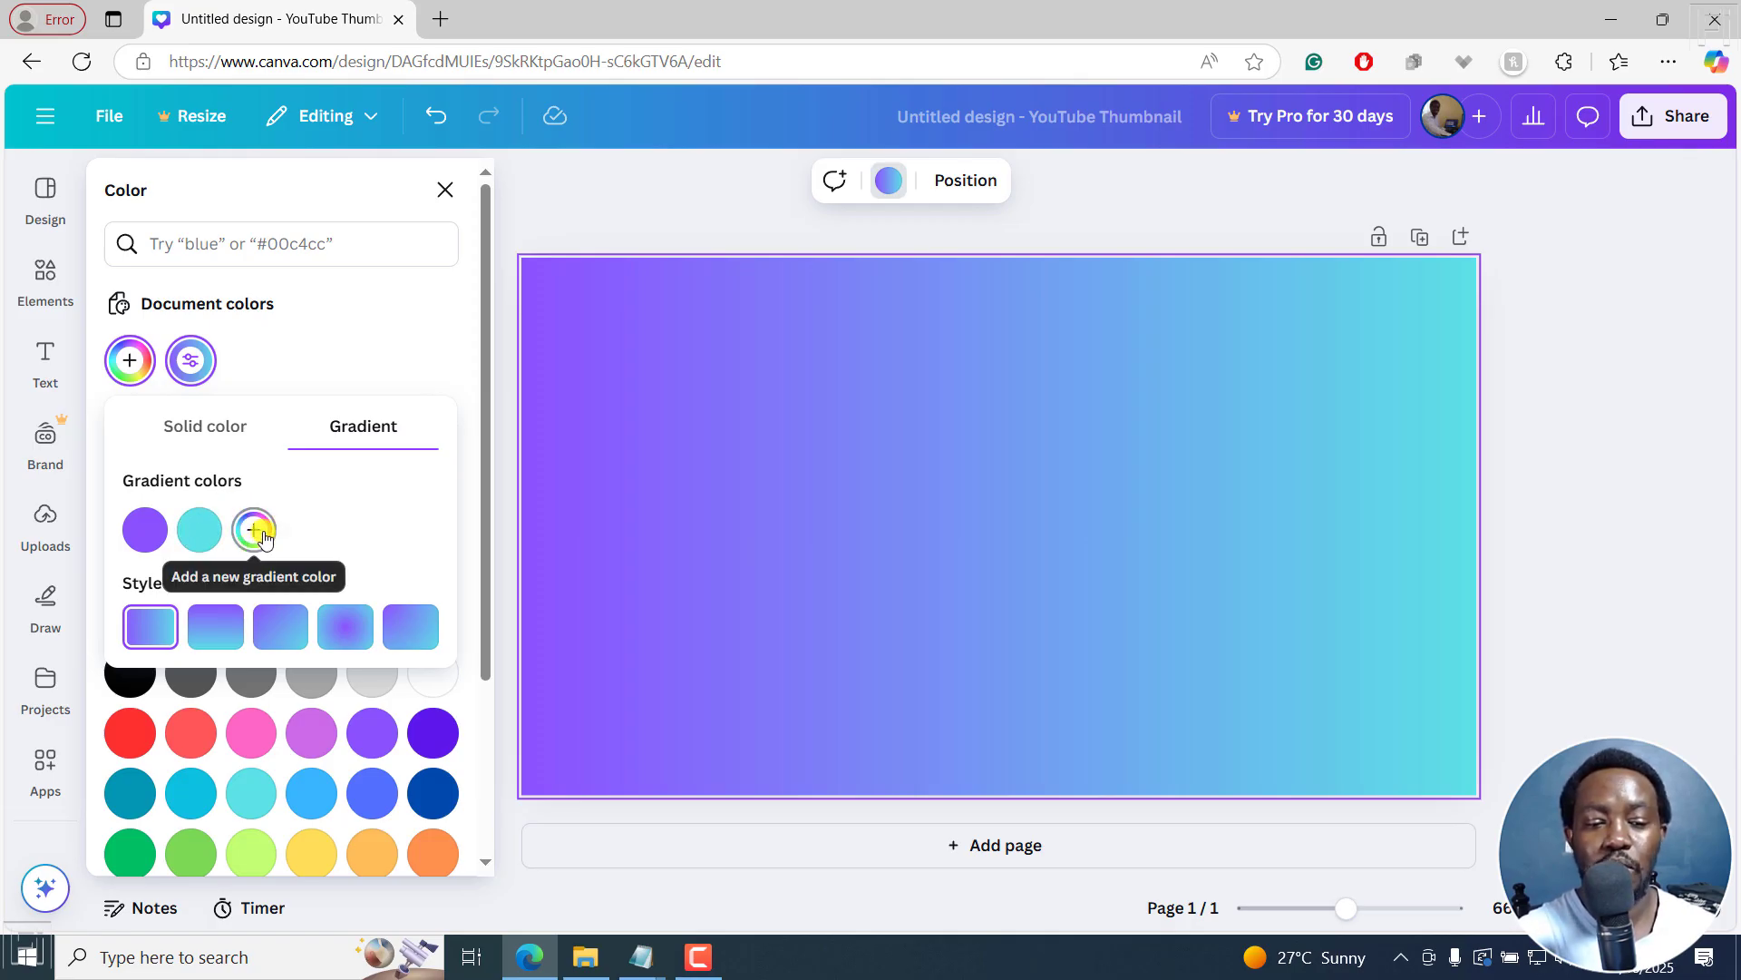
left_click(254, 530)
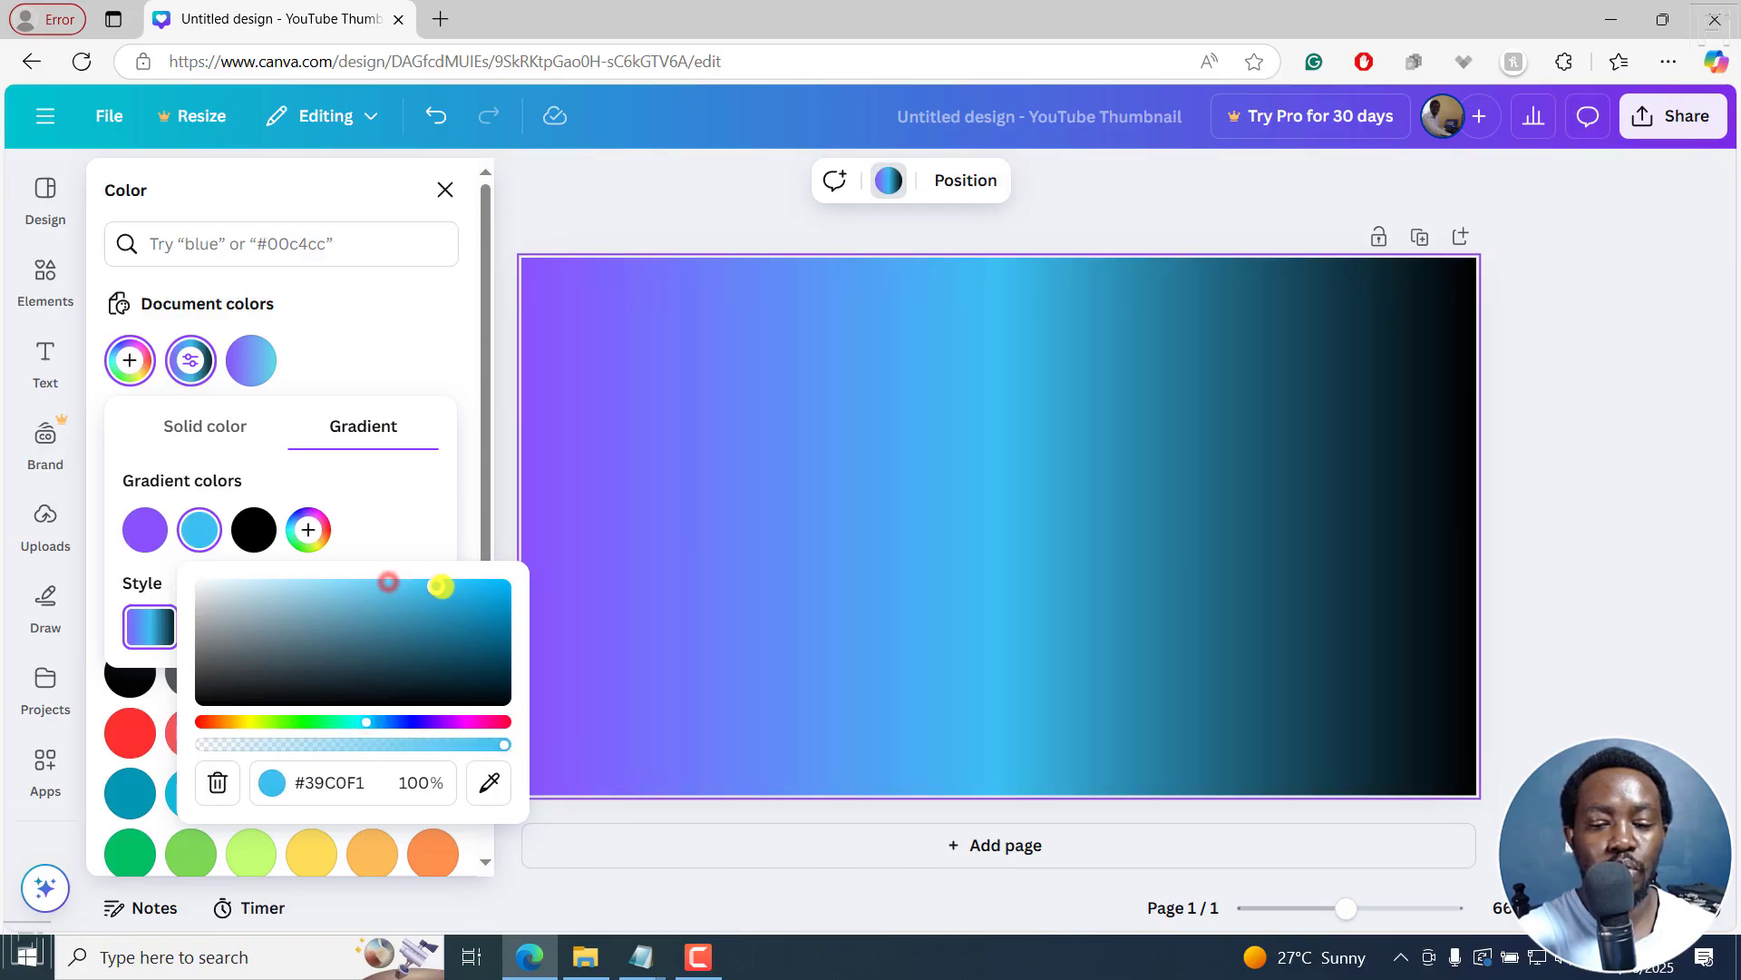
left_click(145, 529)
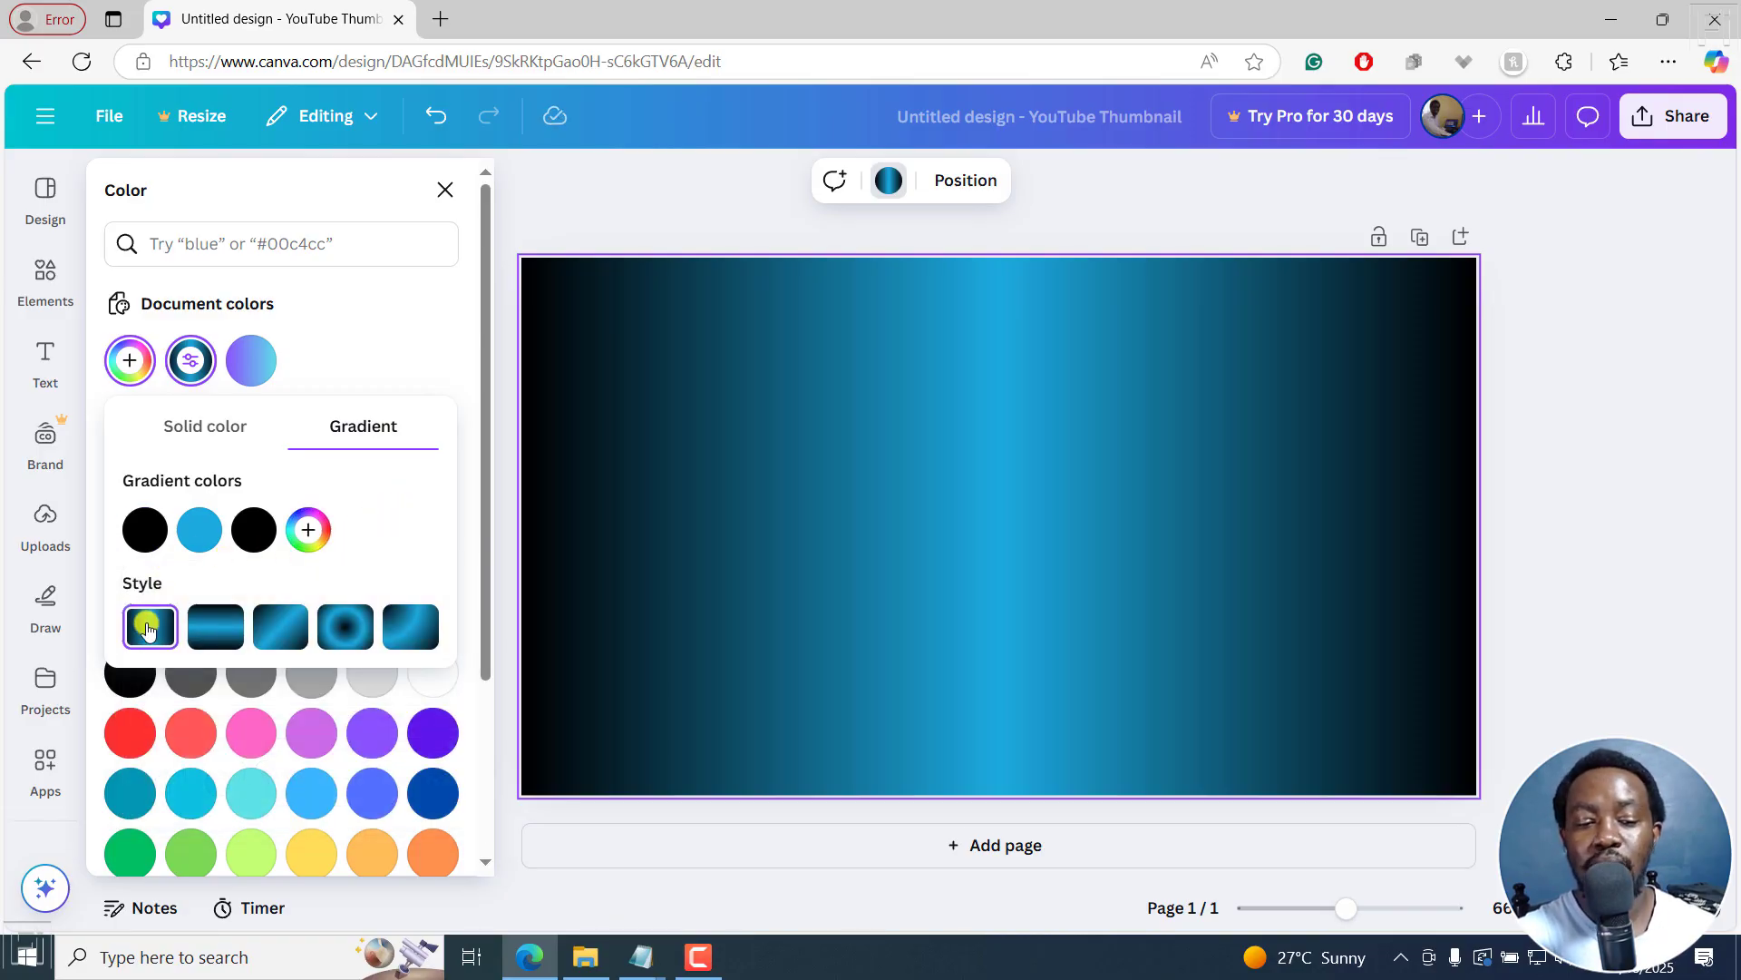
left_click(149, 626)
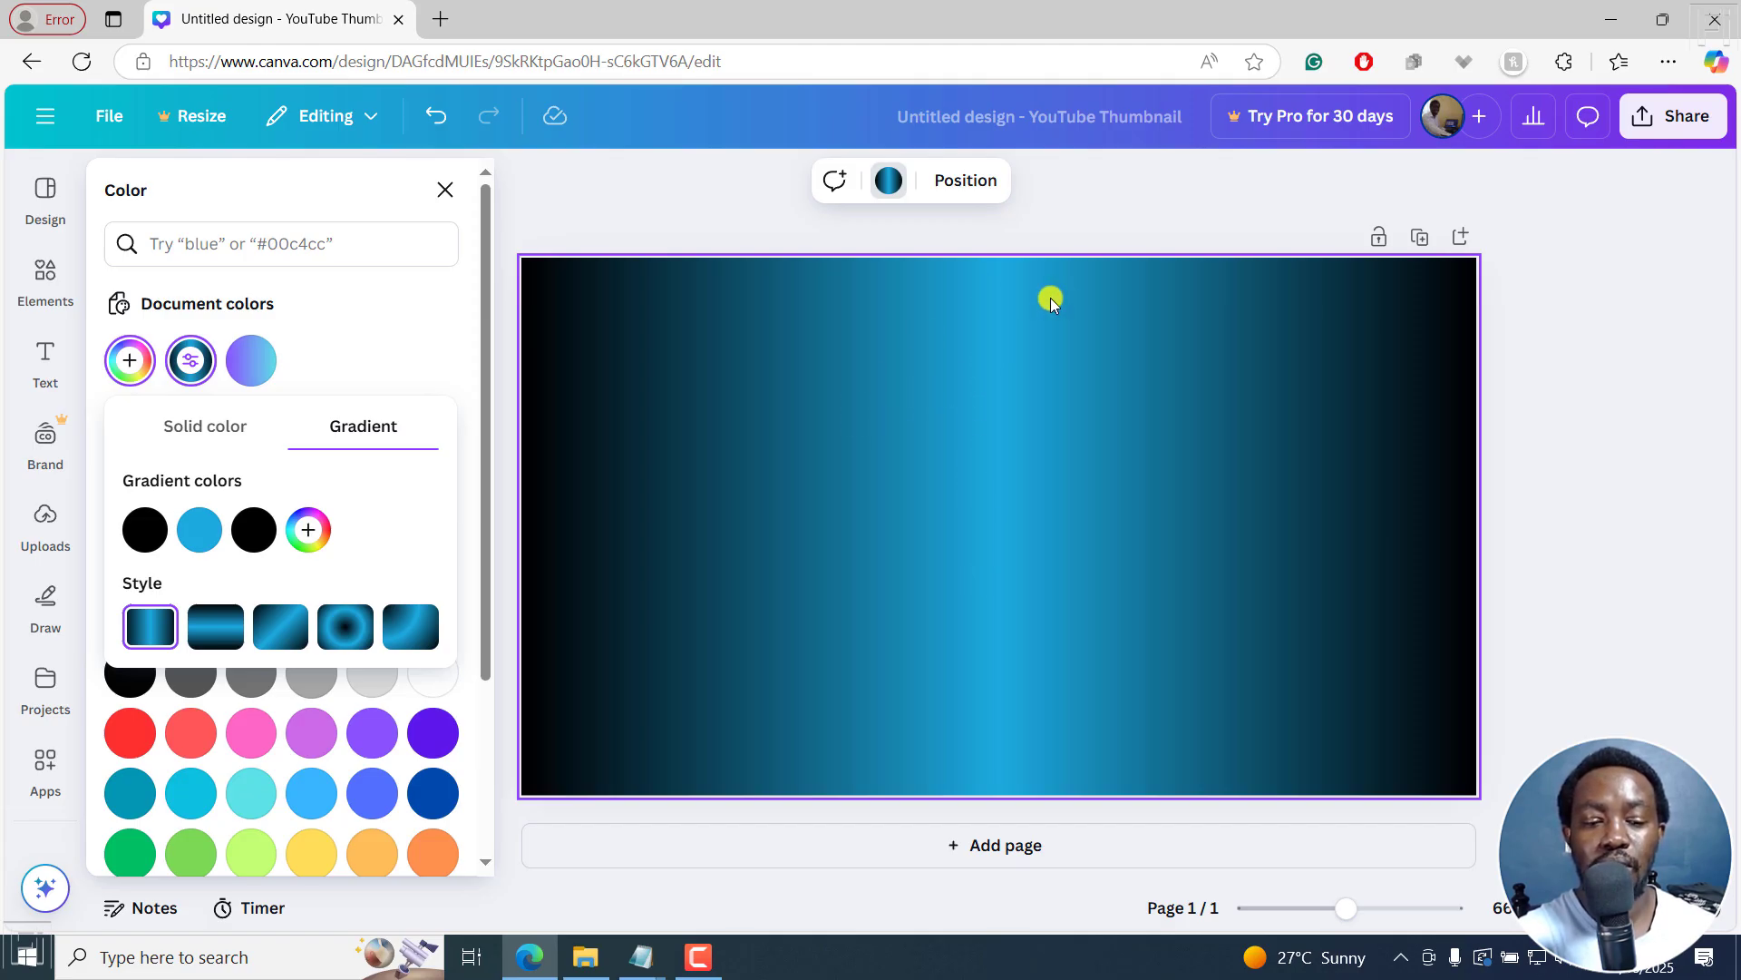
Try the vertical, diagonal and radial gradient styles for the black-blue-black background.
left_click(214, 625)
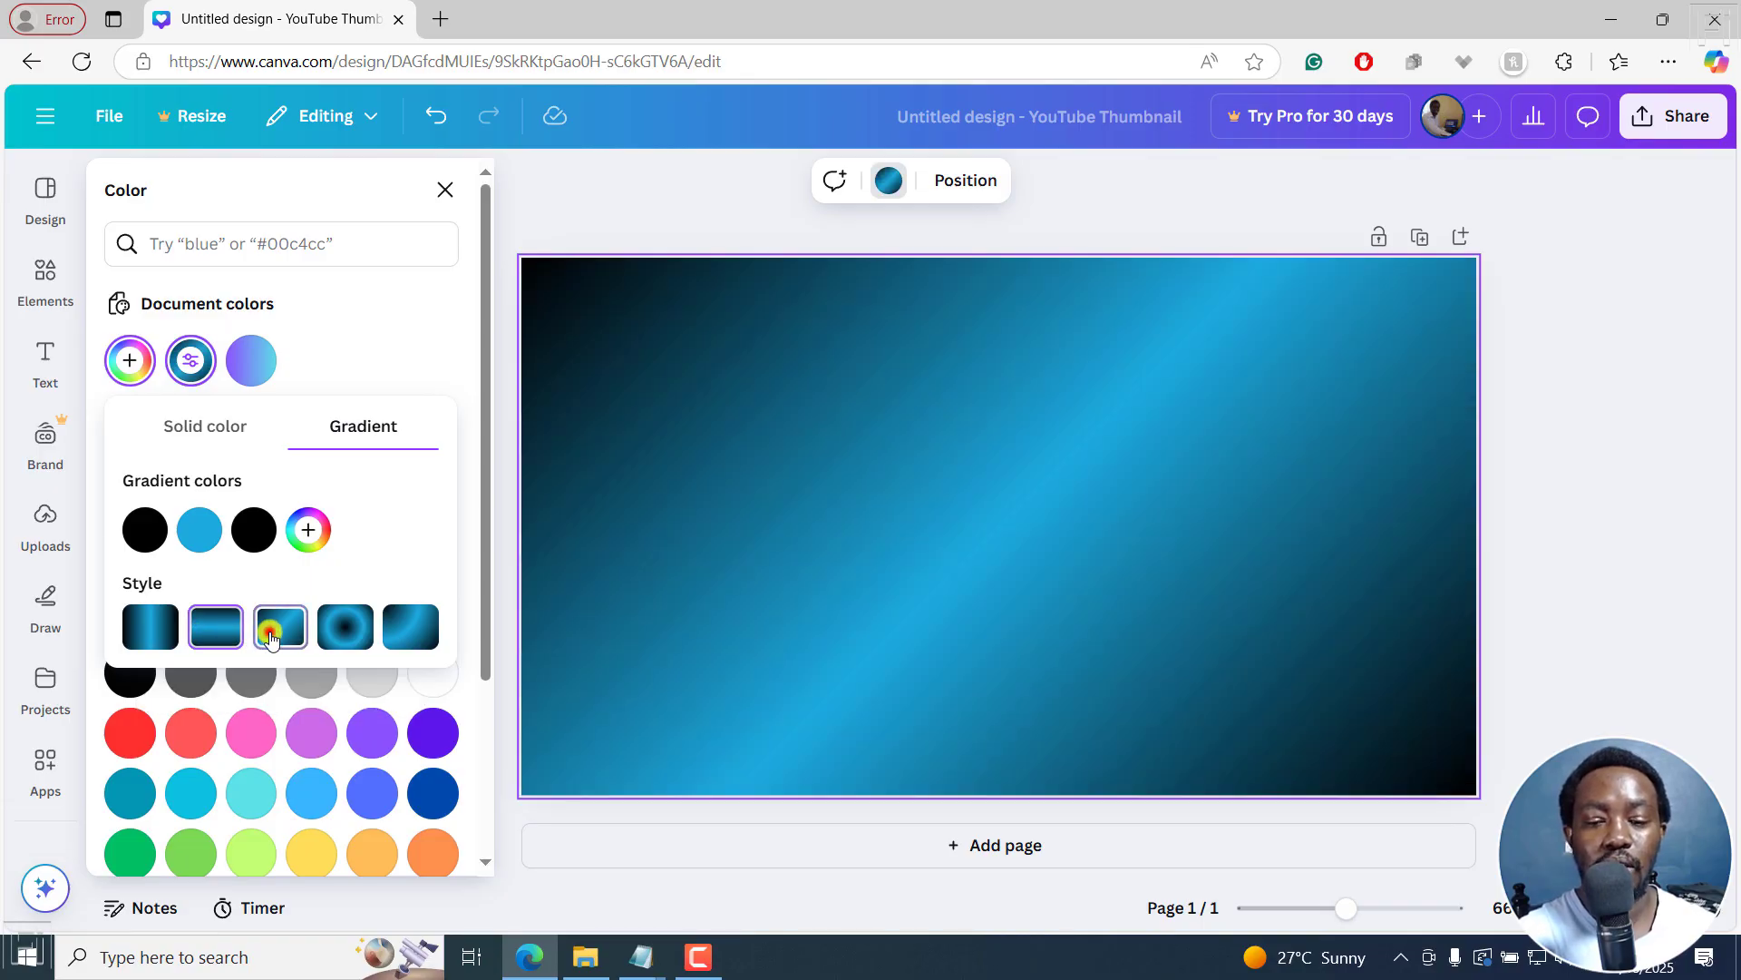
left_click(344, 625)
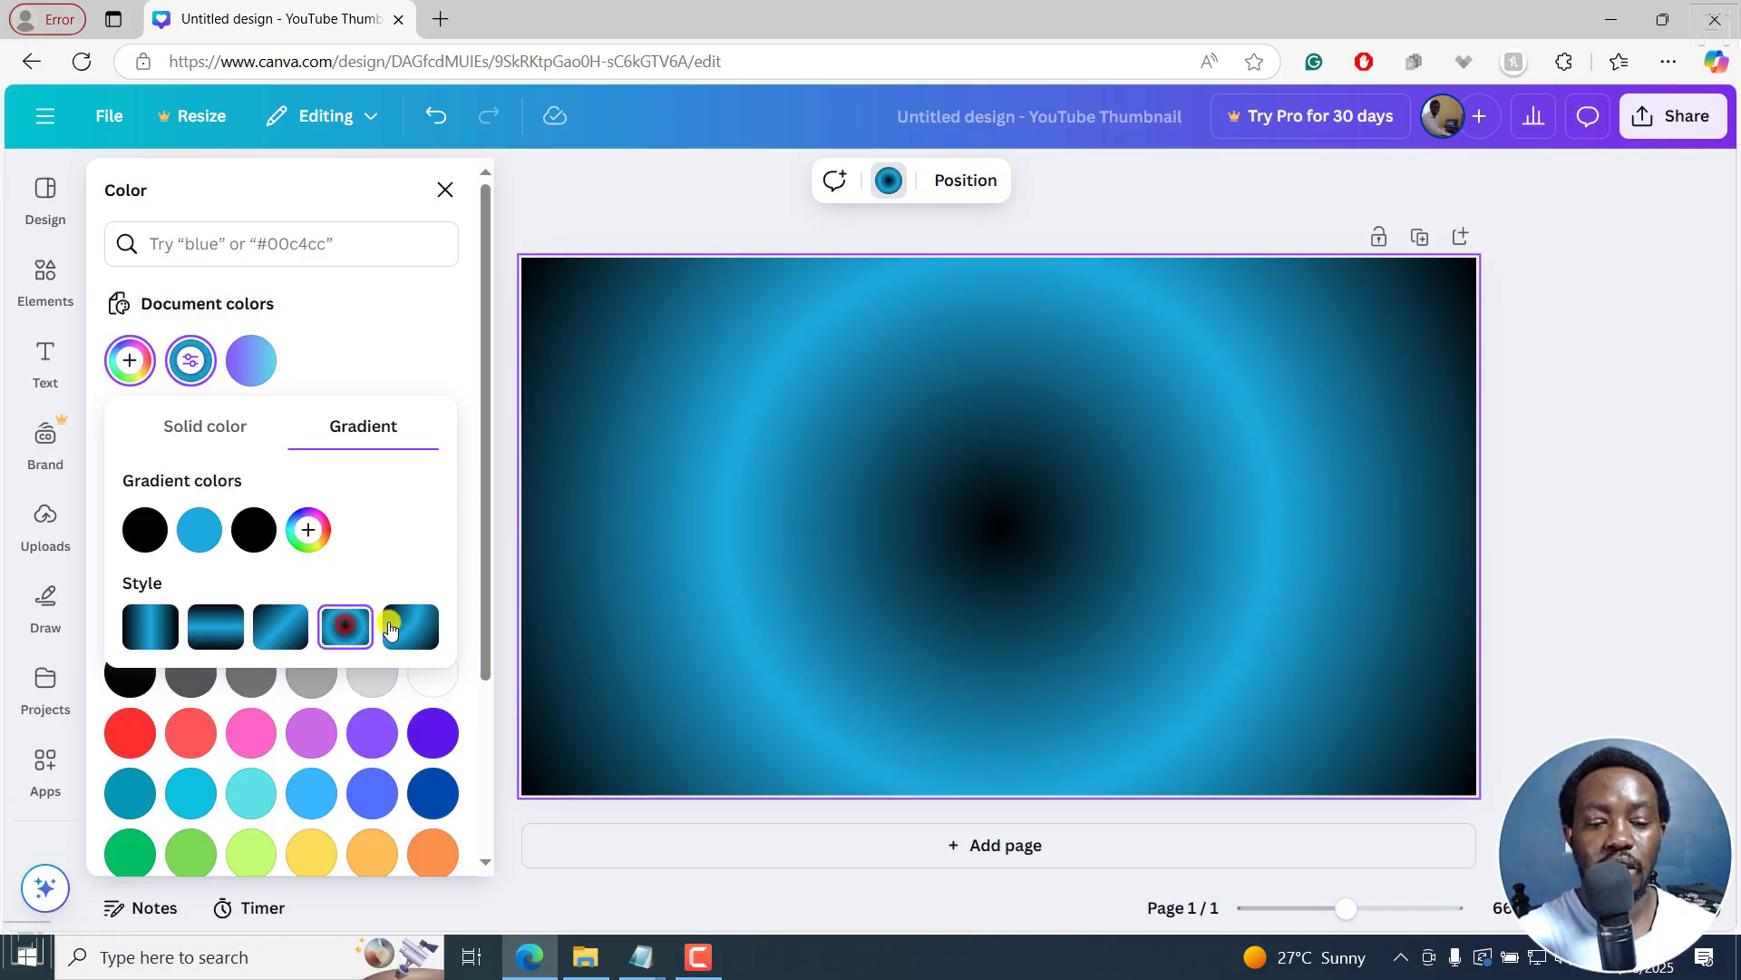
left_click(410, 626)
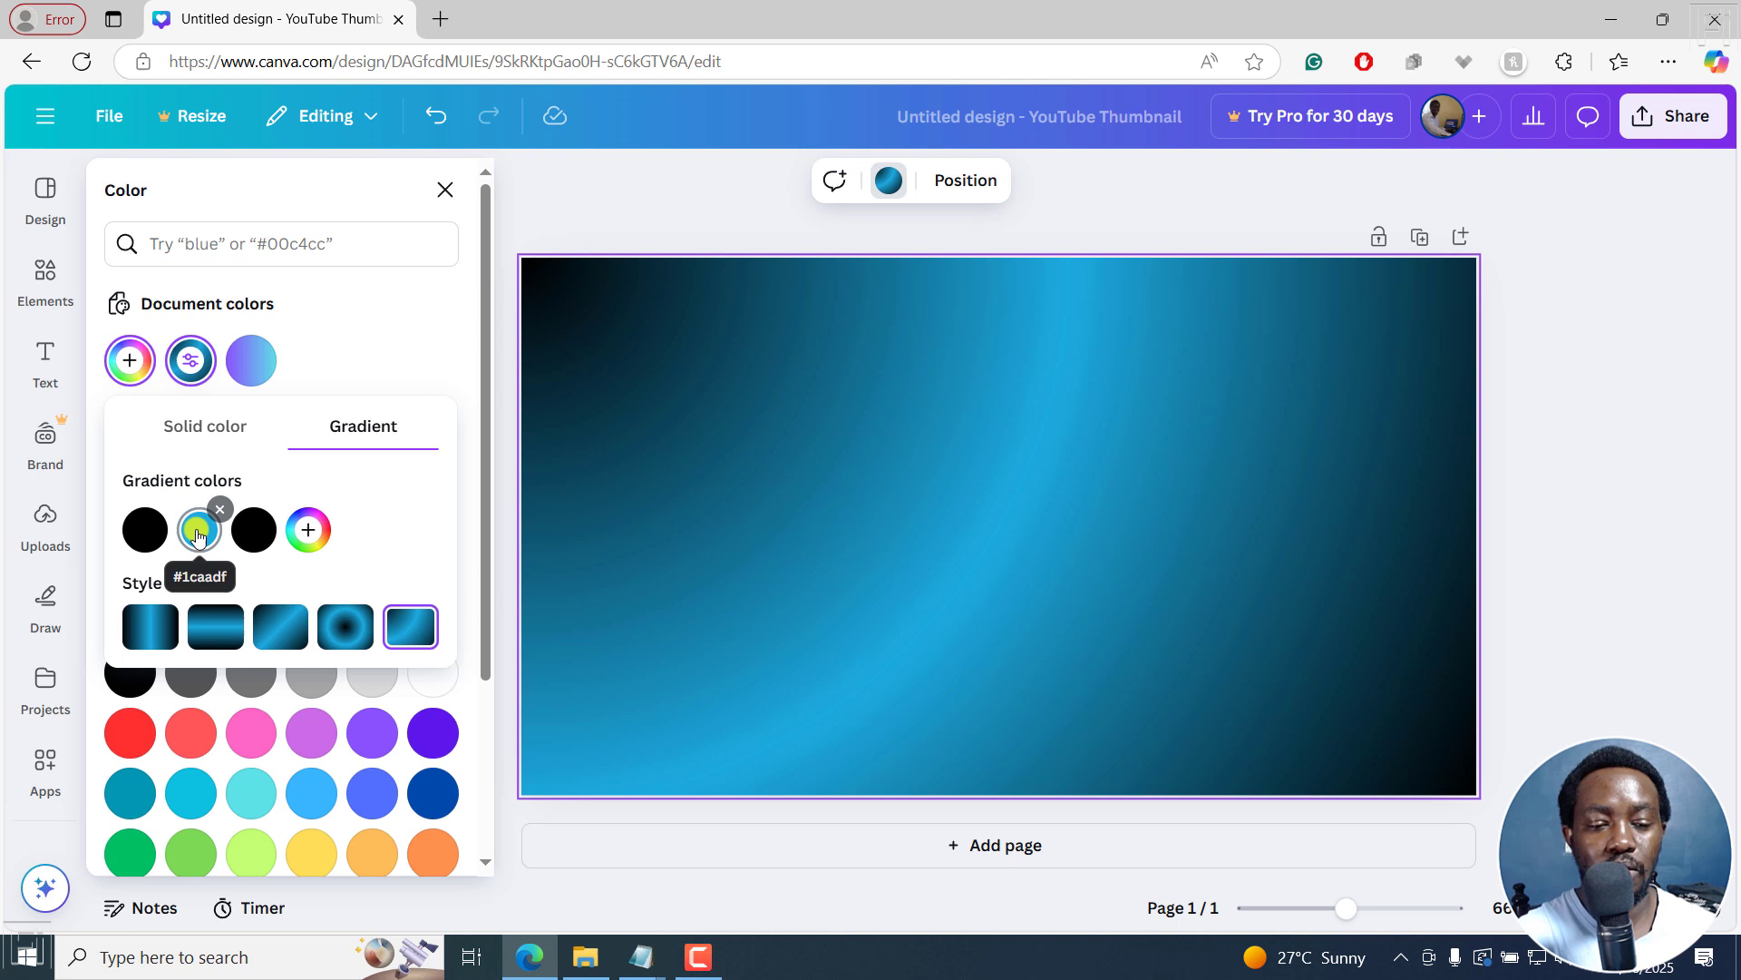
Darken the middle blue to a muted teal and adjust the first colour's pink shade.
left_click(200, 529)
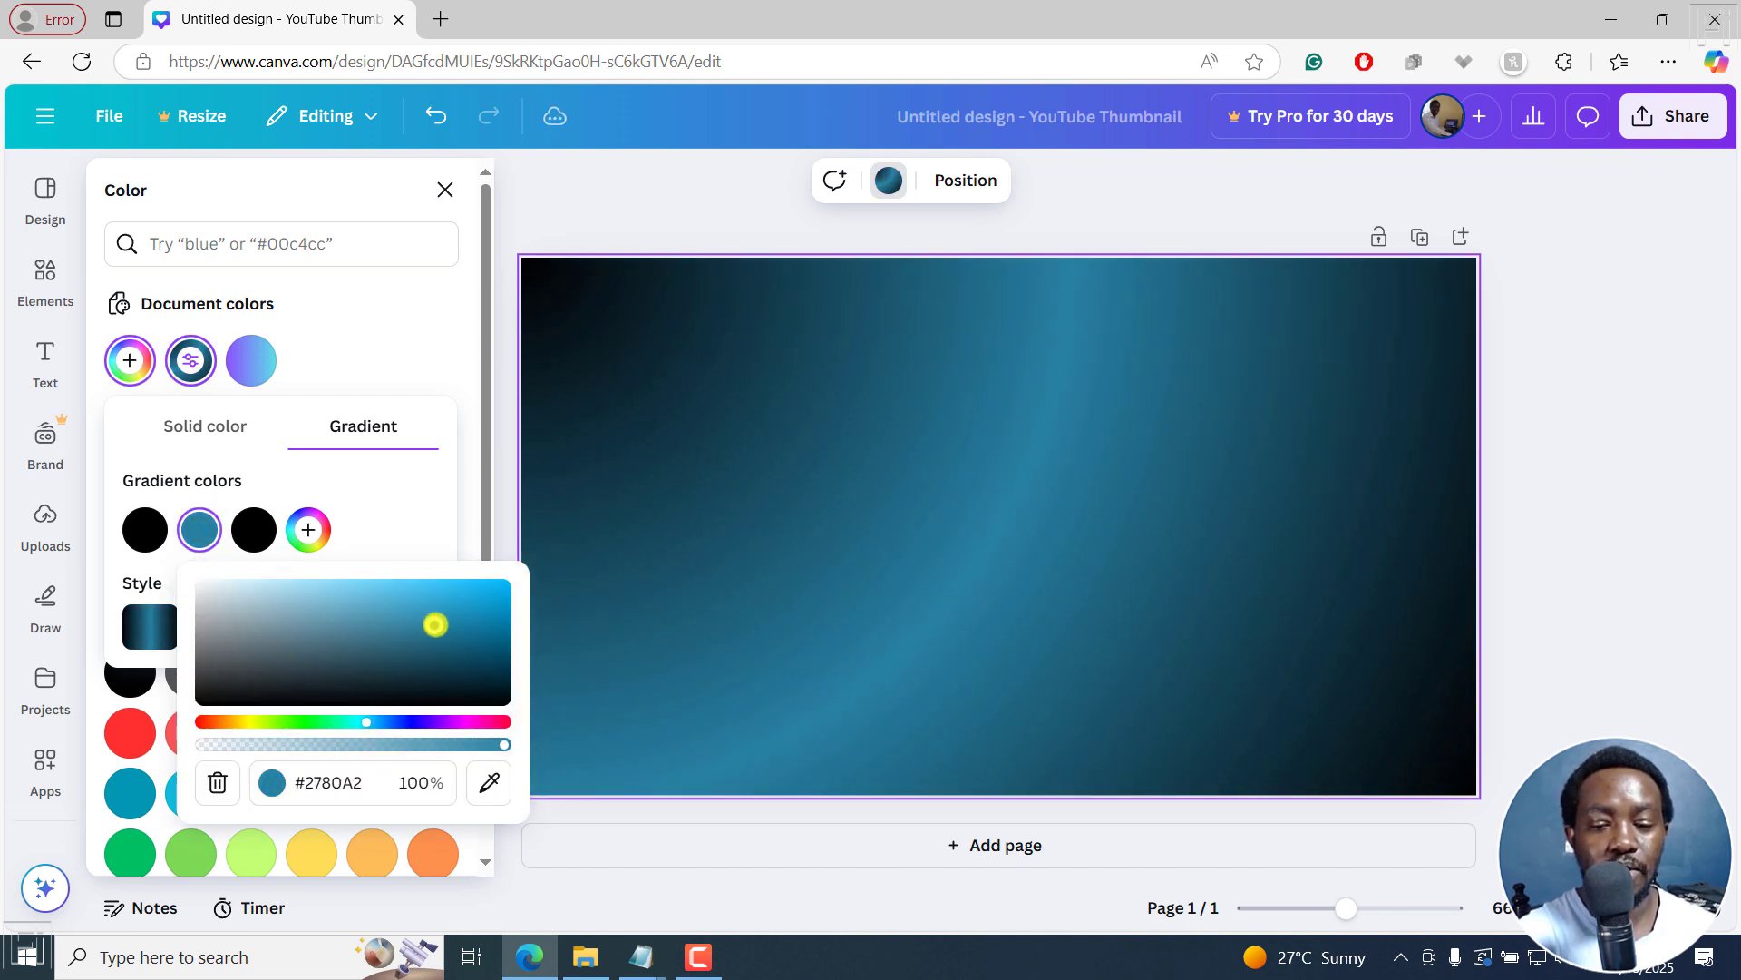
left_click_drag(433, 626, 419, 626)
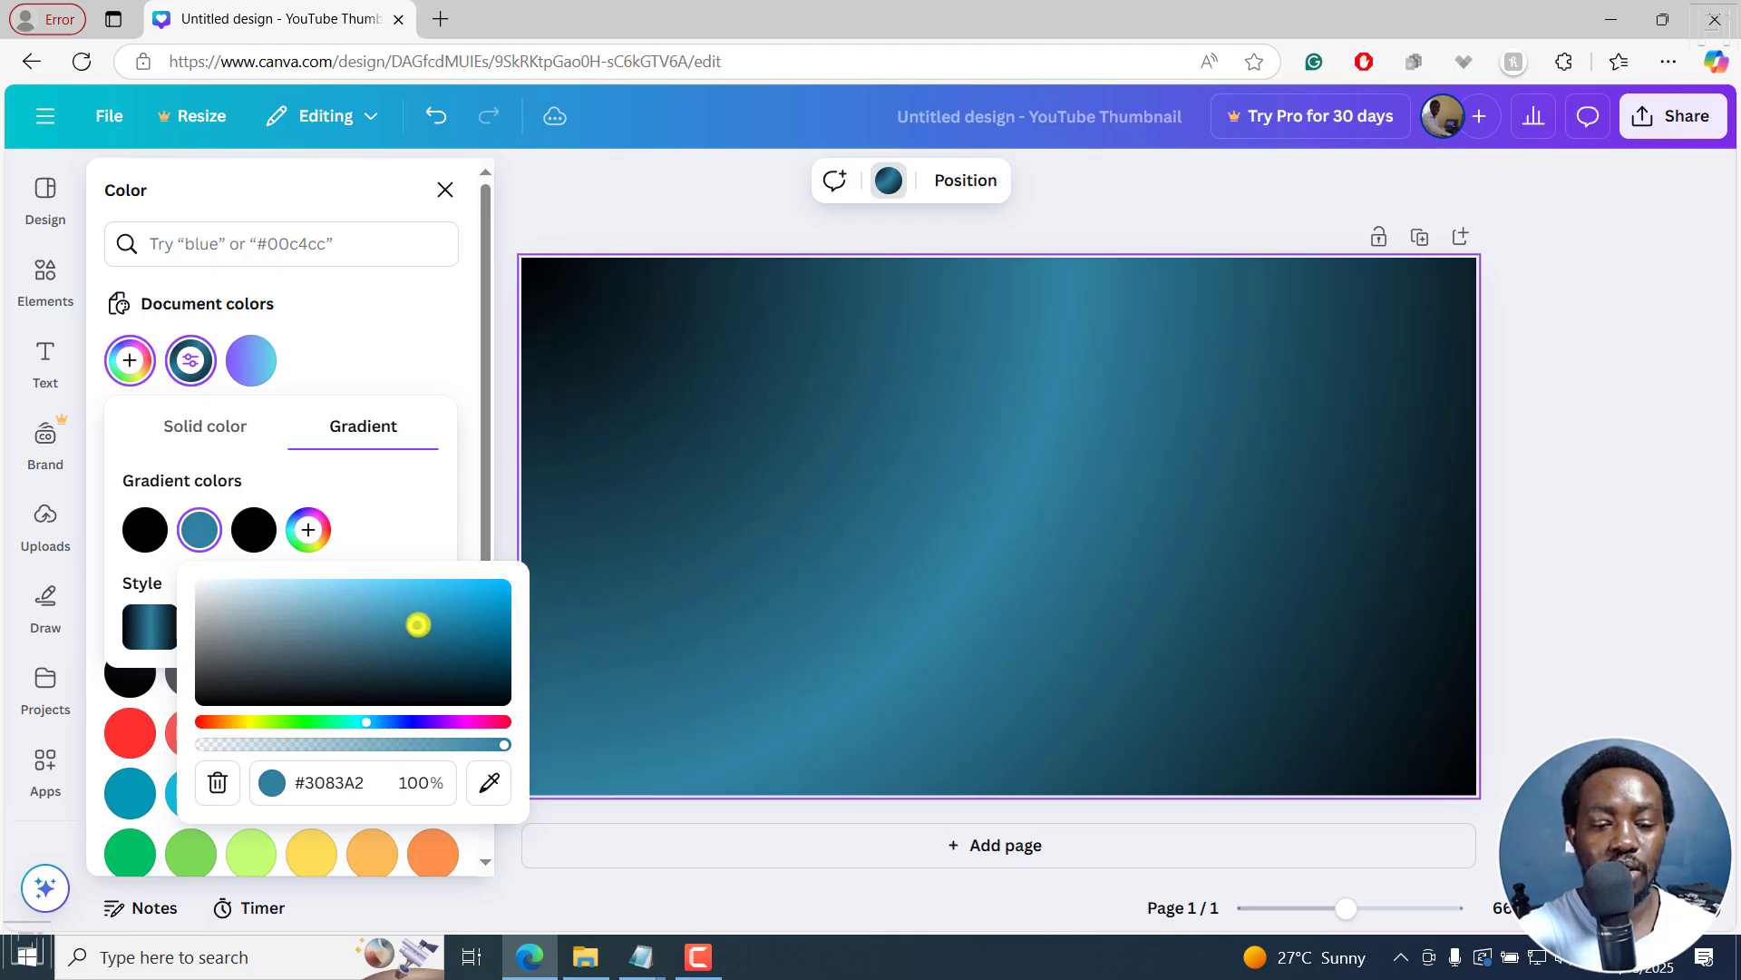
left_click_drag(417, 624, 423, 606)
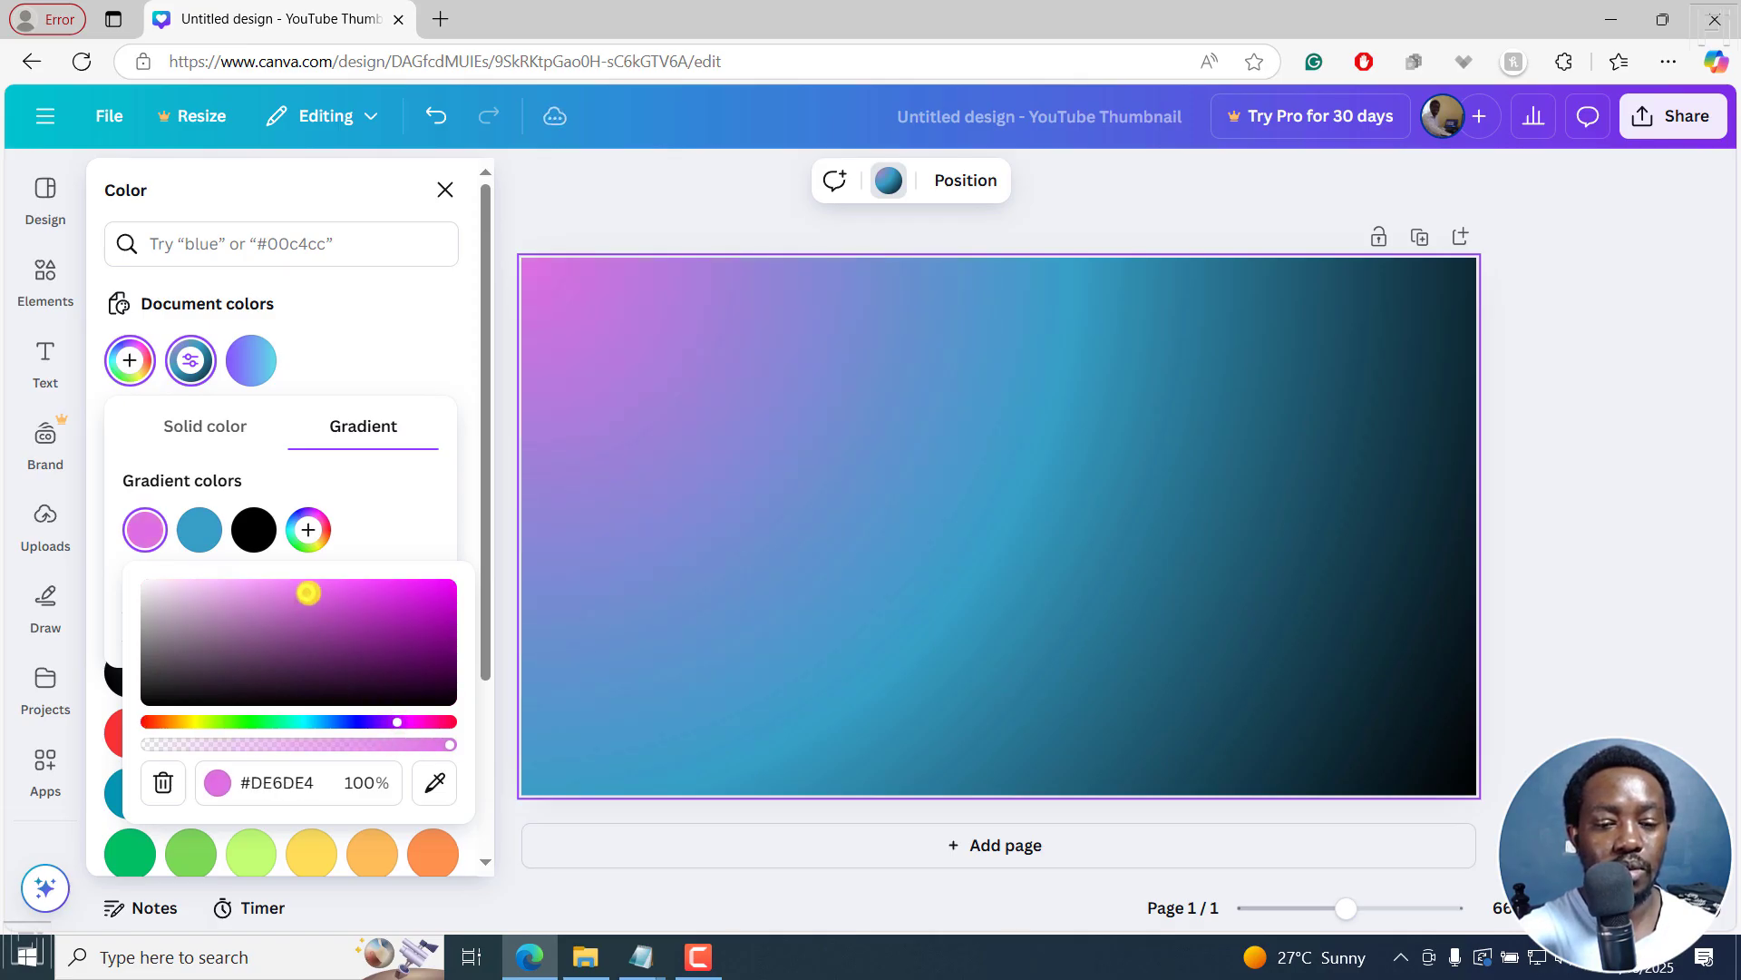
left_click_drag(309, 591, 314, 592)
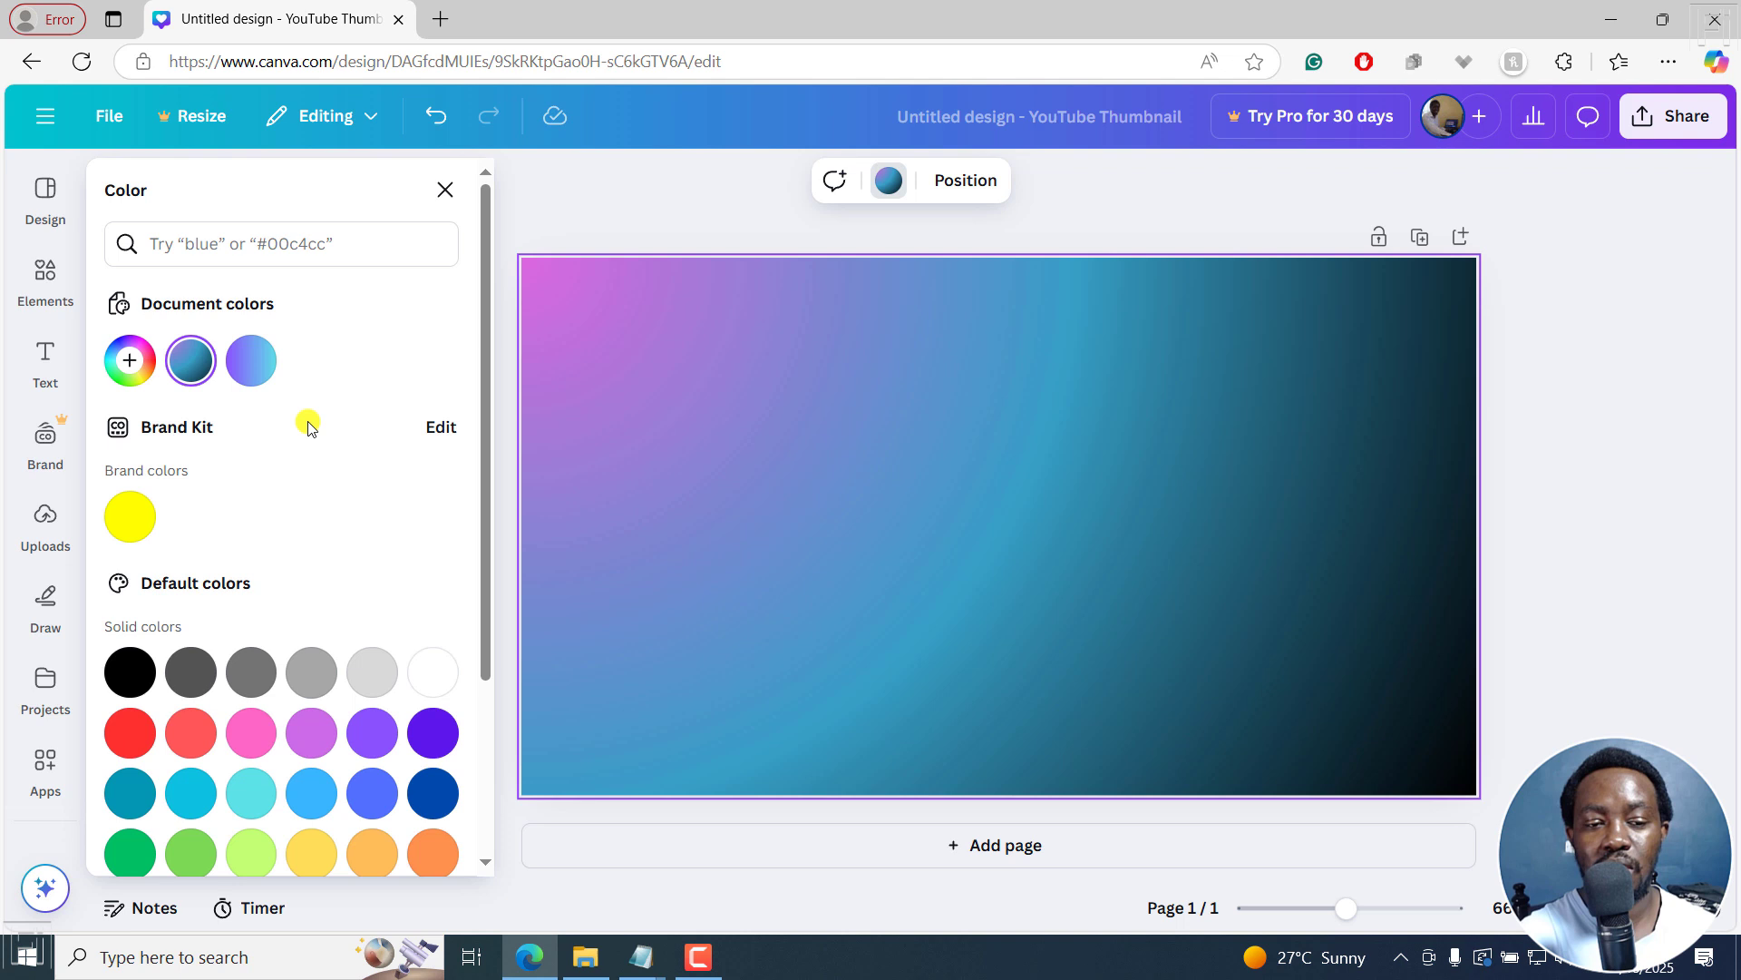
Apply the document colour 'Linear gradient 90°: #8c52ff, #5ce1e6' and close the Color panel.
left_click(131, 359)
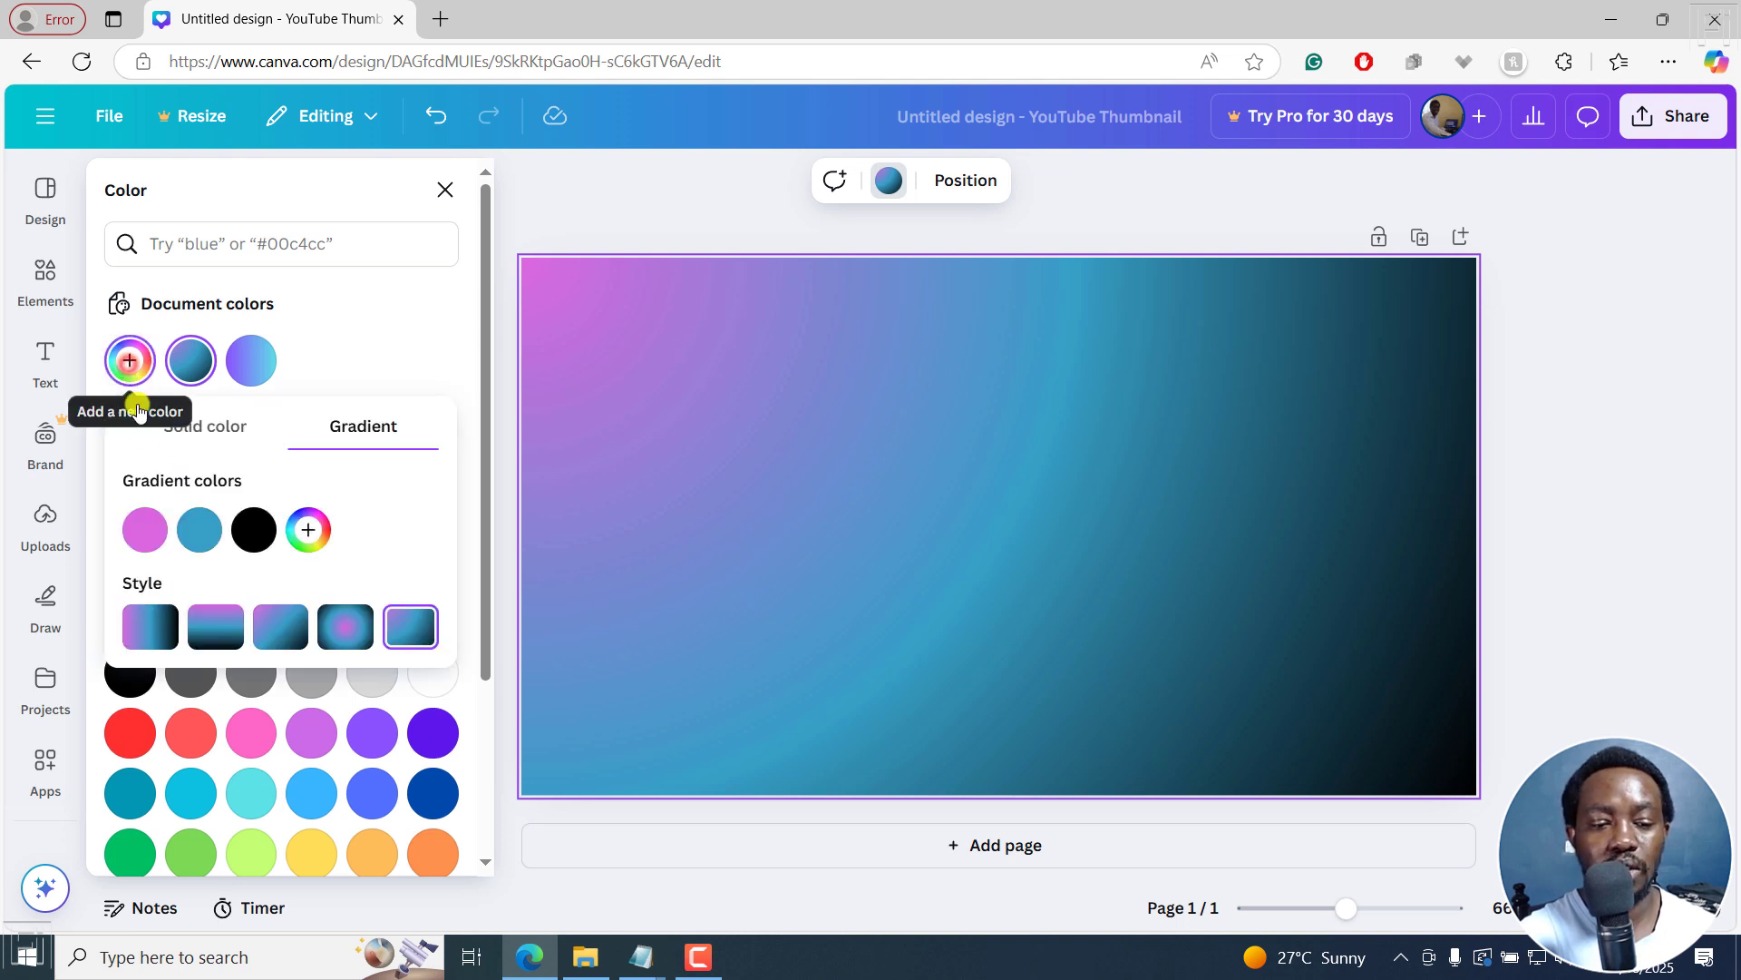
left_click(203, 426)
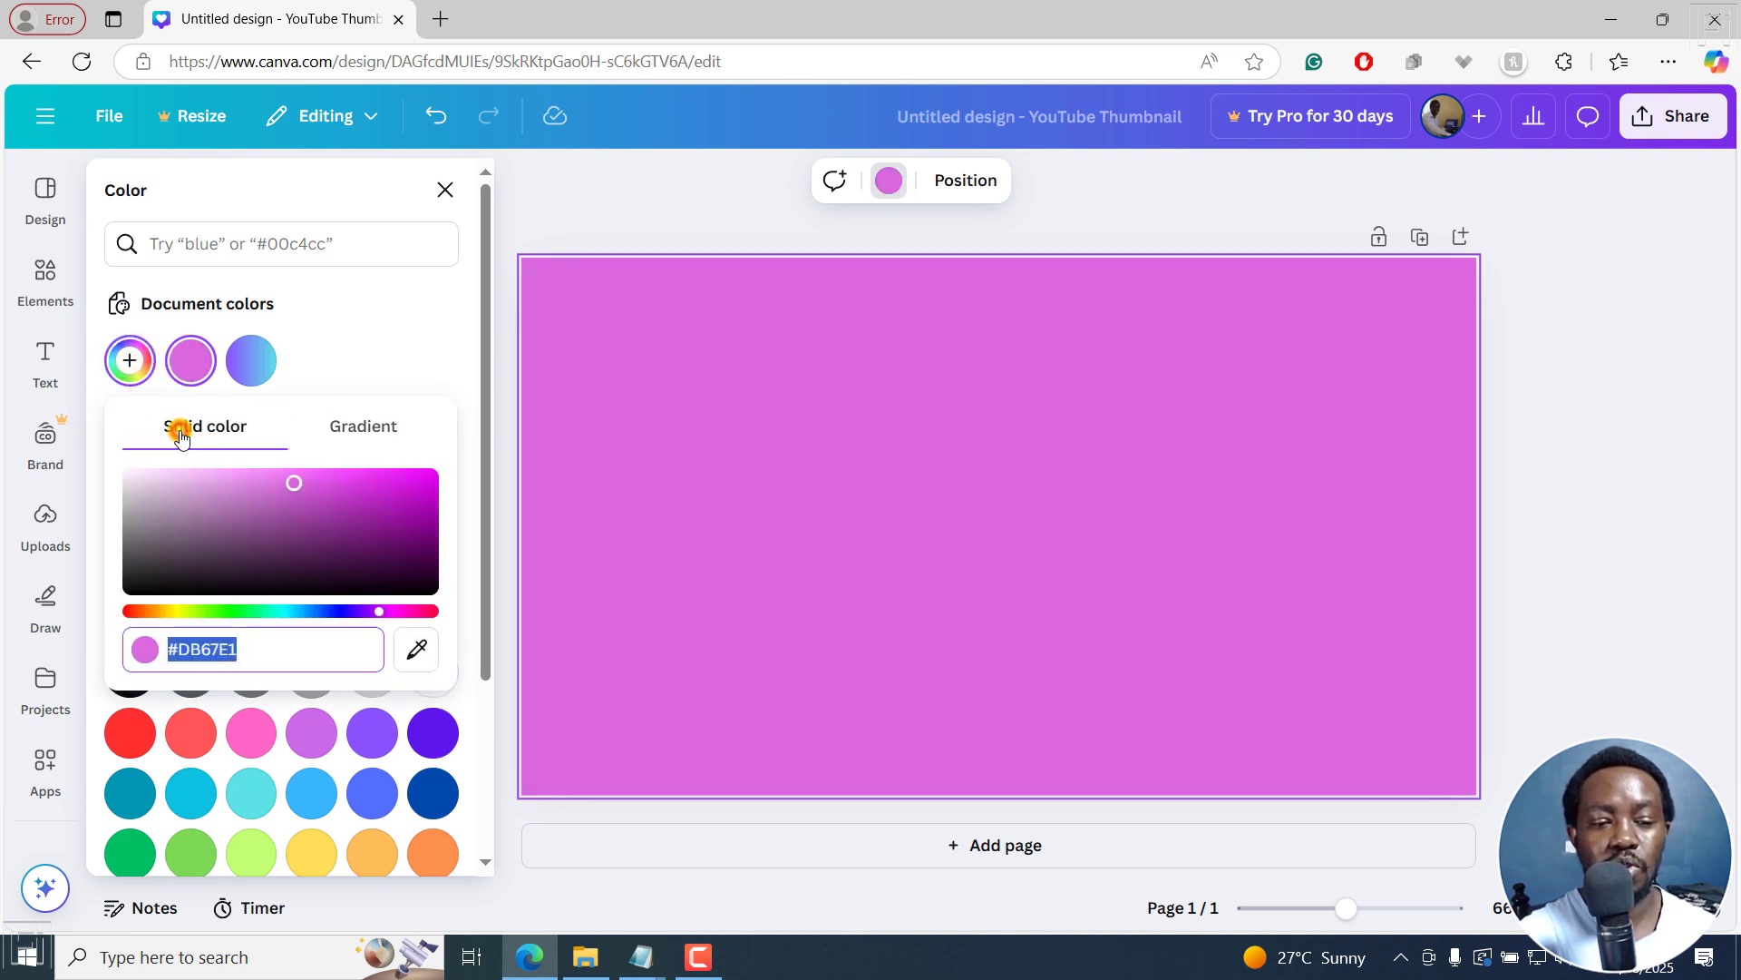
left_click(363, 426)
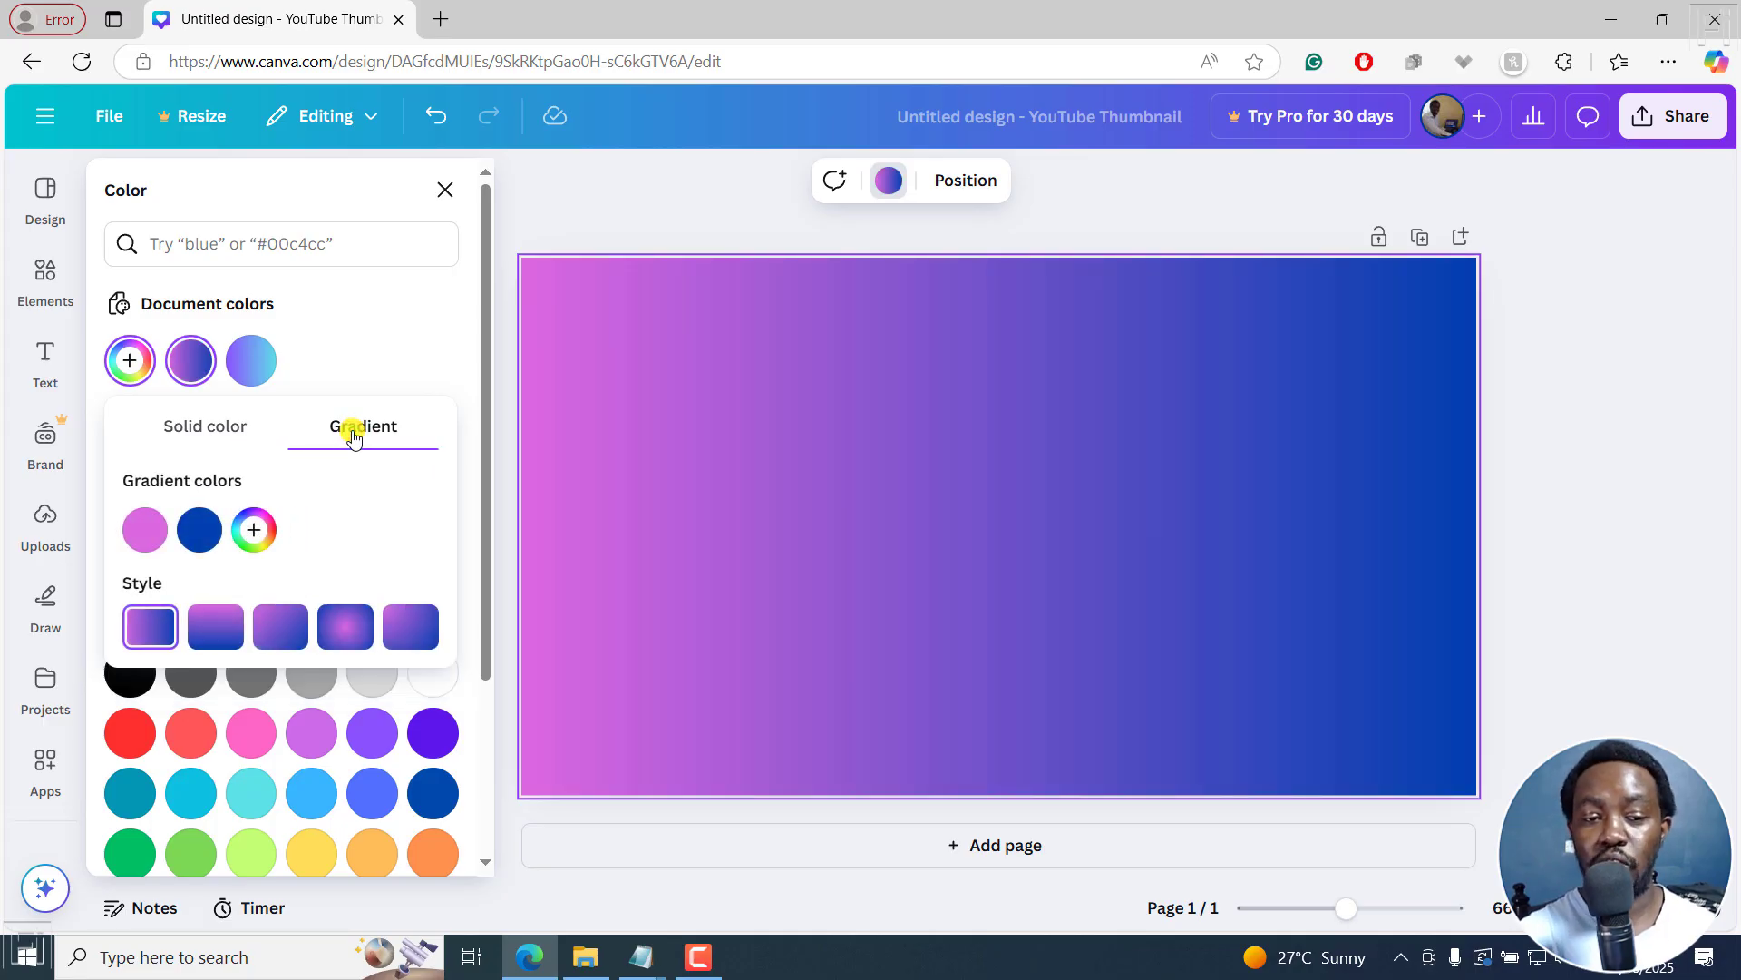
mouse_move(250, 359)
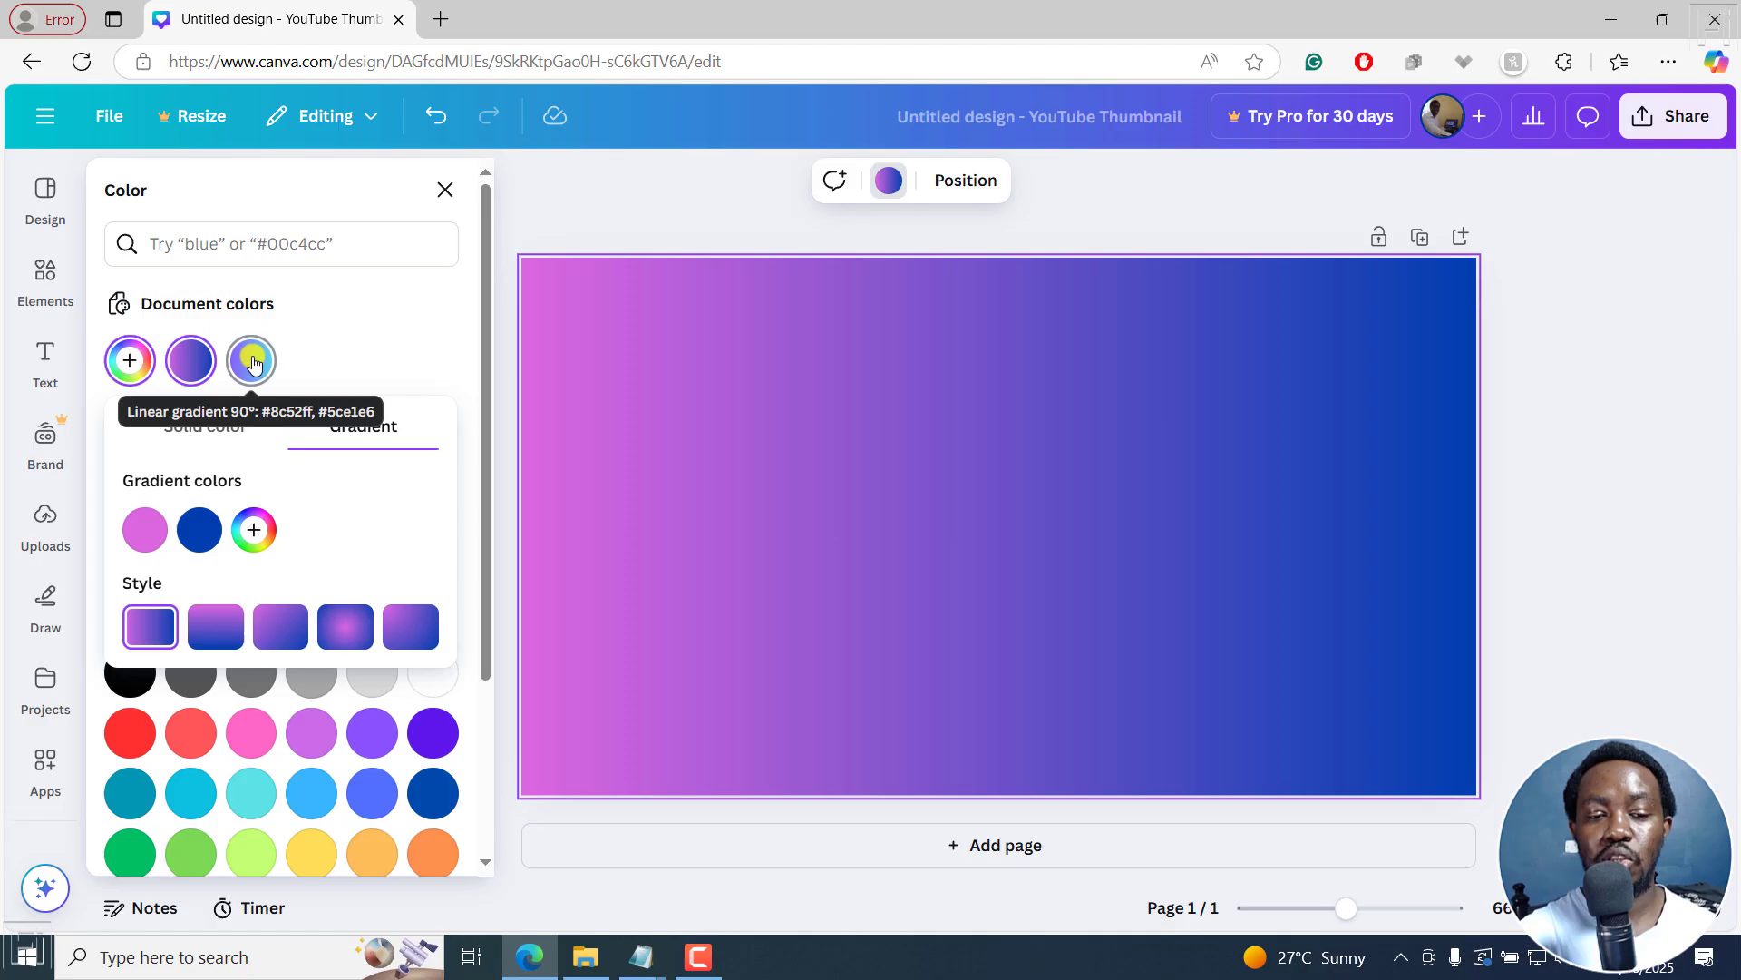
left_click(251, 359)
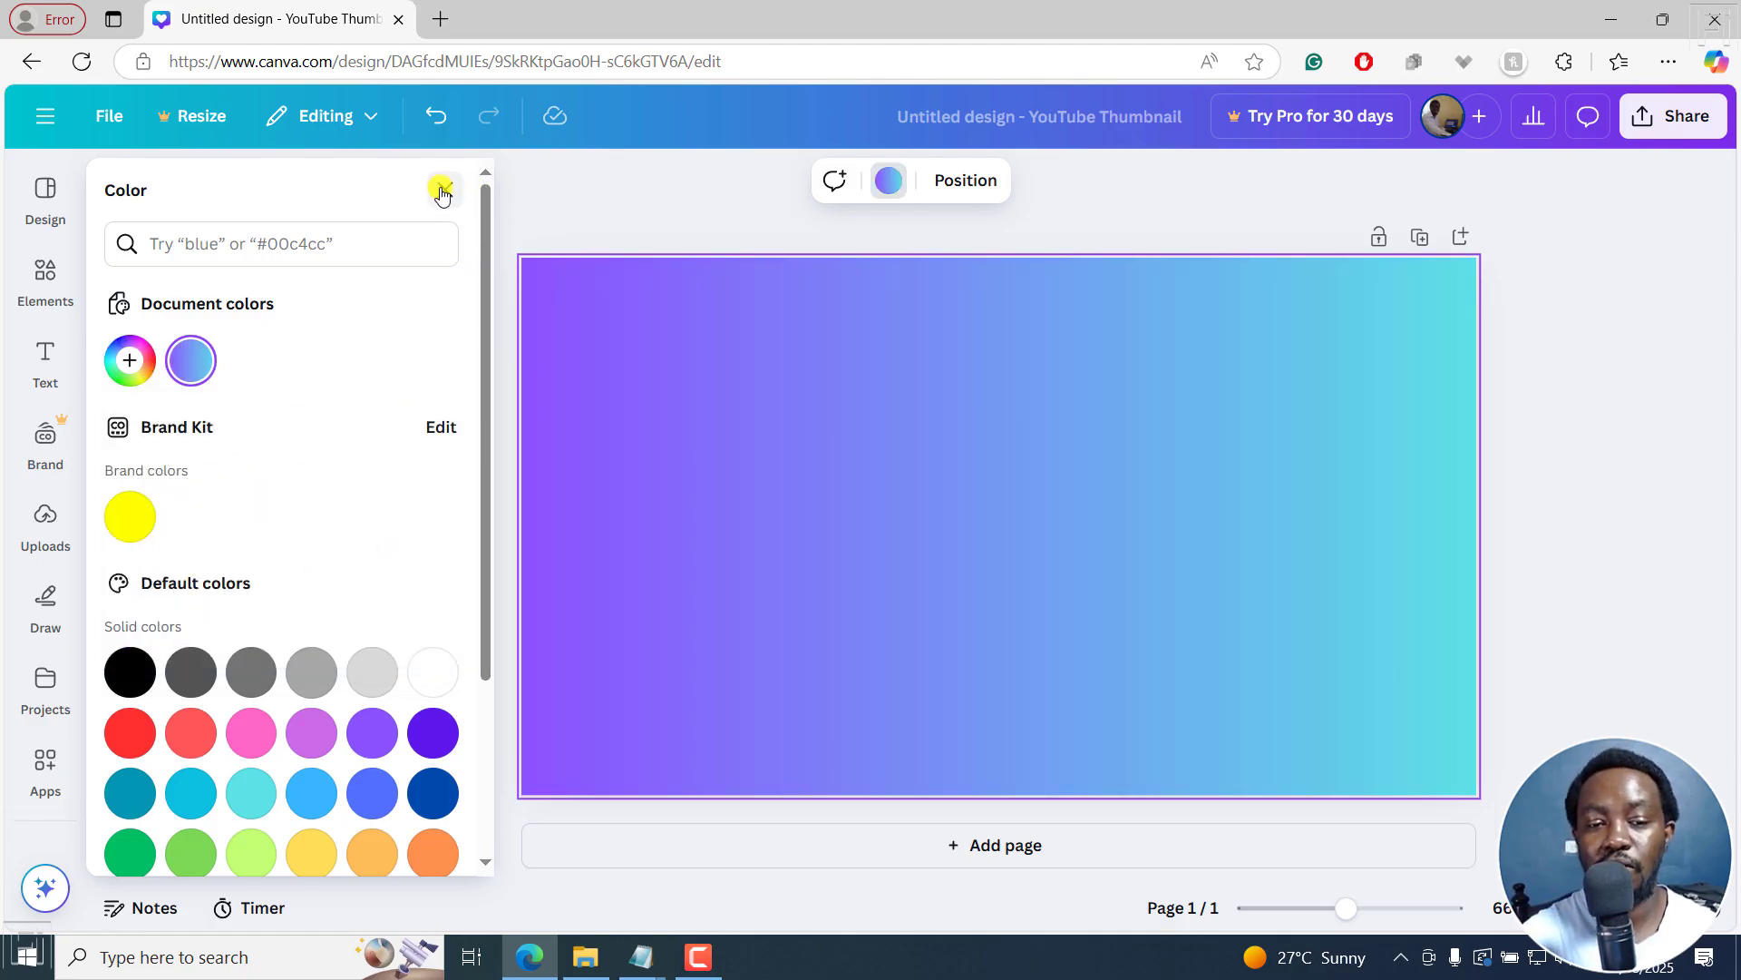
left_click(443, 192)
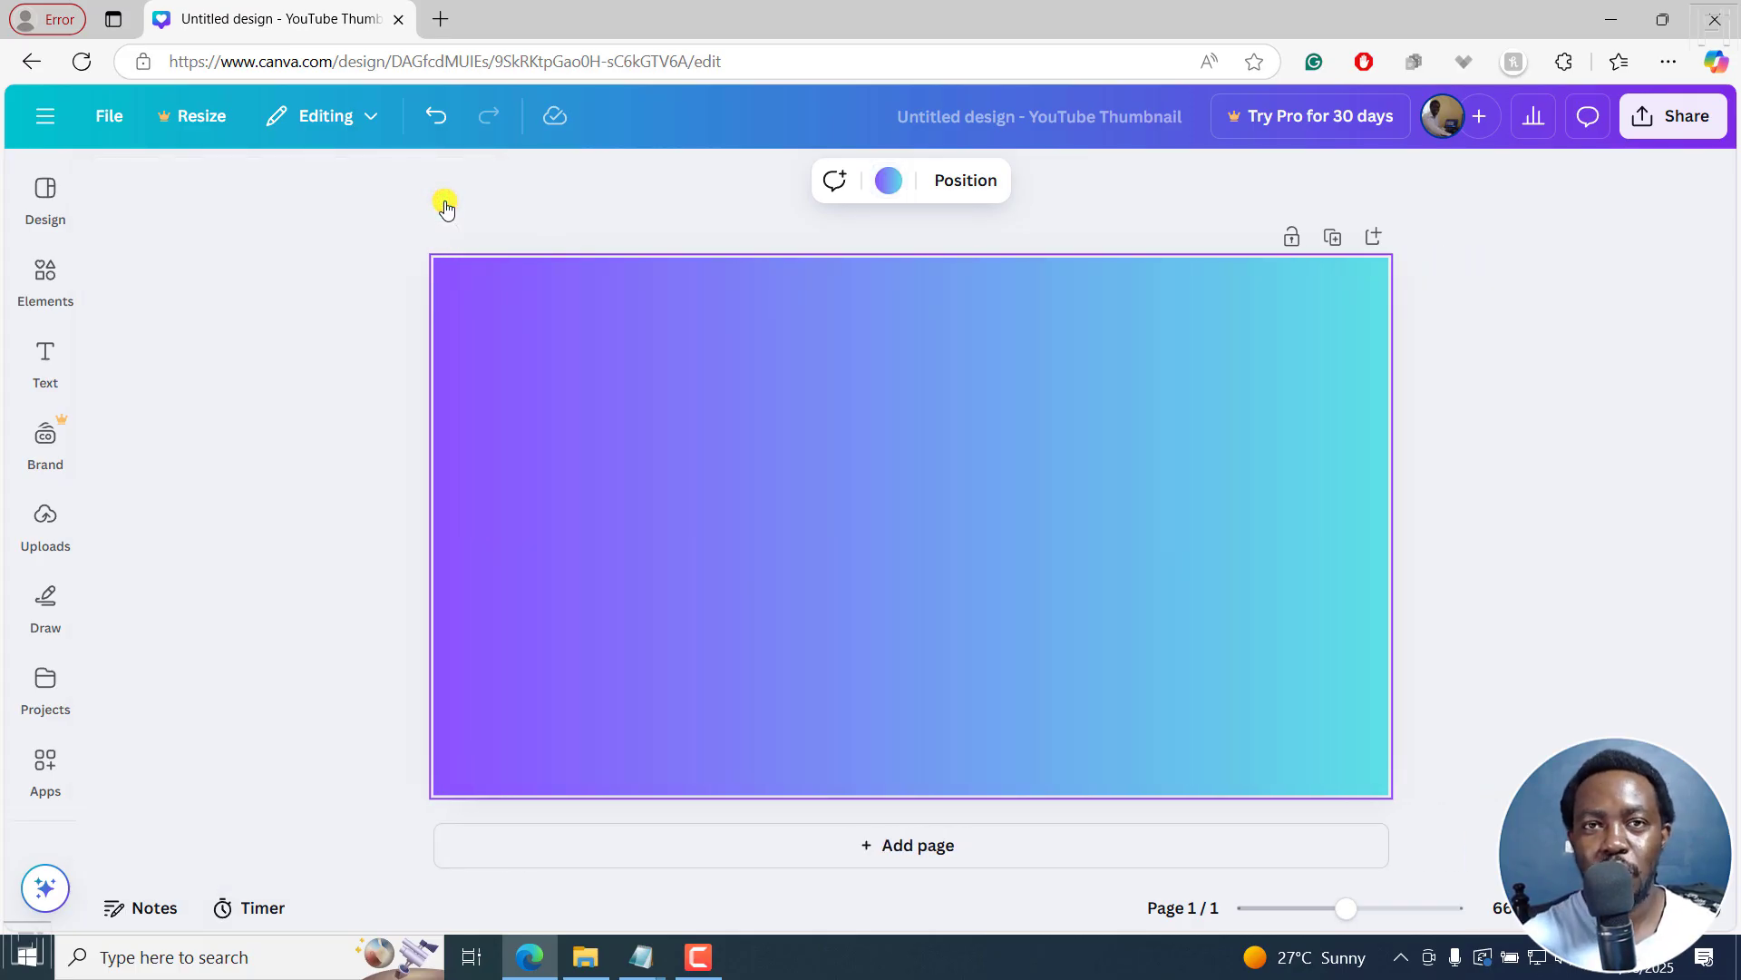